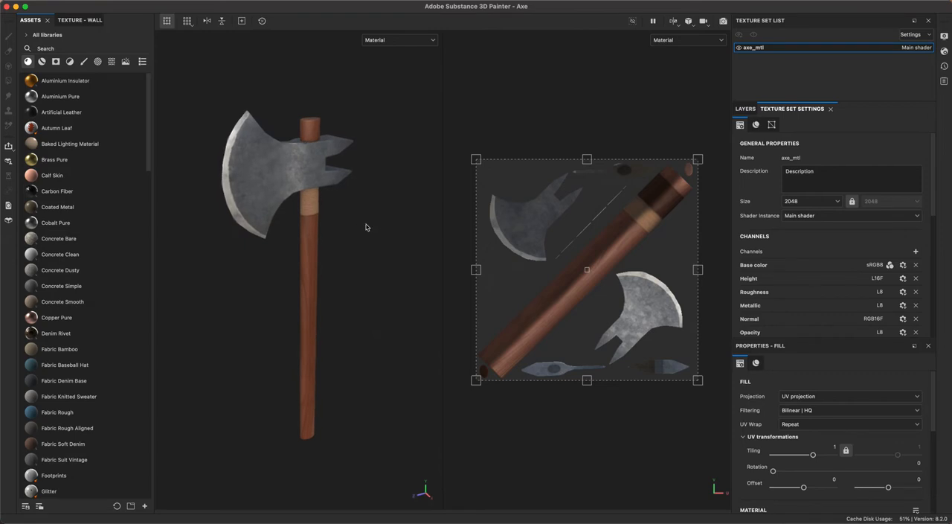
pyautogui.moveTo(328, 466)
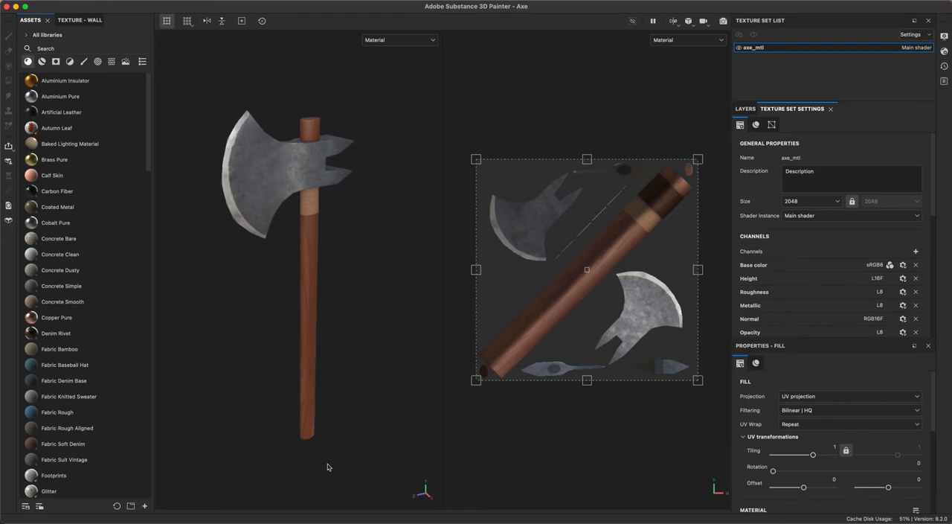
pyautogui.moveTo(682, 374)
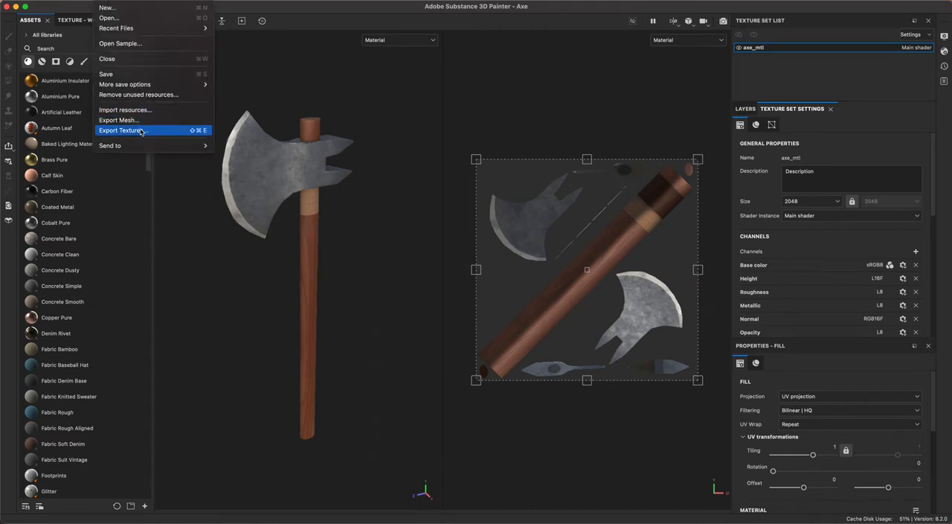
# Step: Open the Export textures dialog for the axe material from the File menu
pyautogui.click(123, 130)
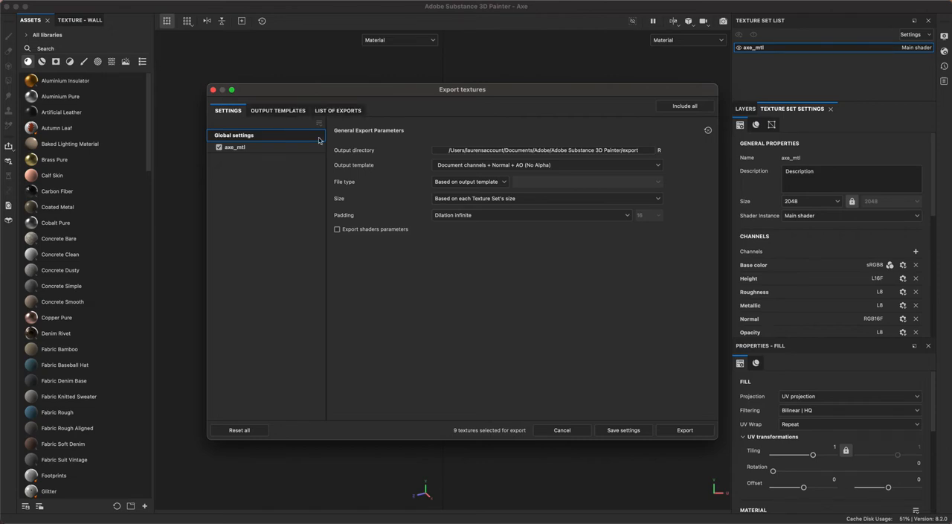
pyautogui.moveTo(377, 162)
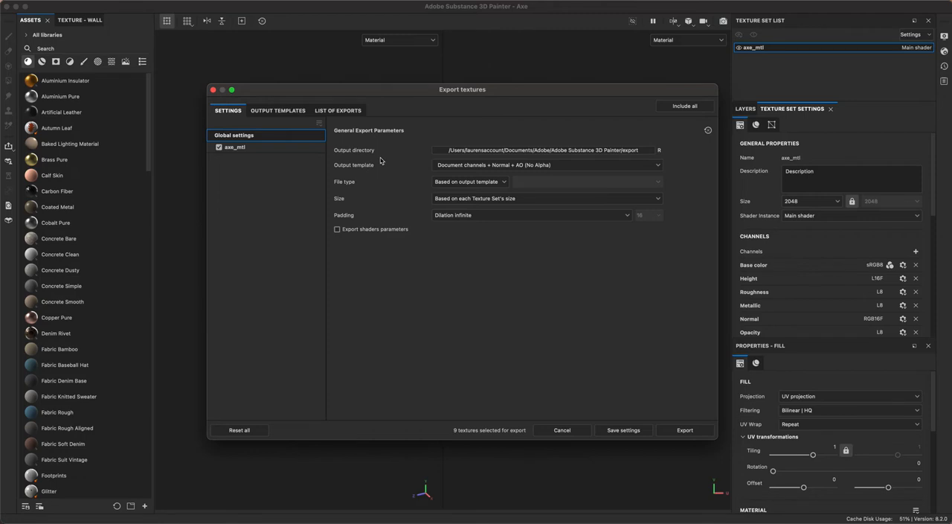
pyautogui.moveTo(380, 165)
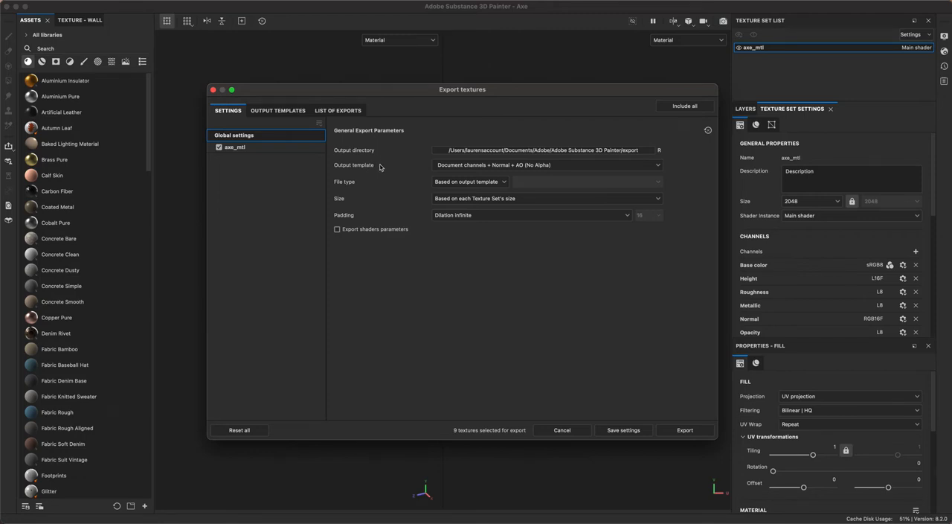
pyautogui.moveTo(630, 150)
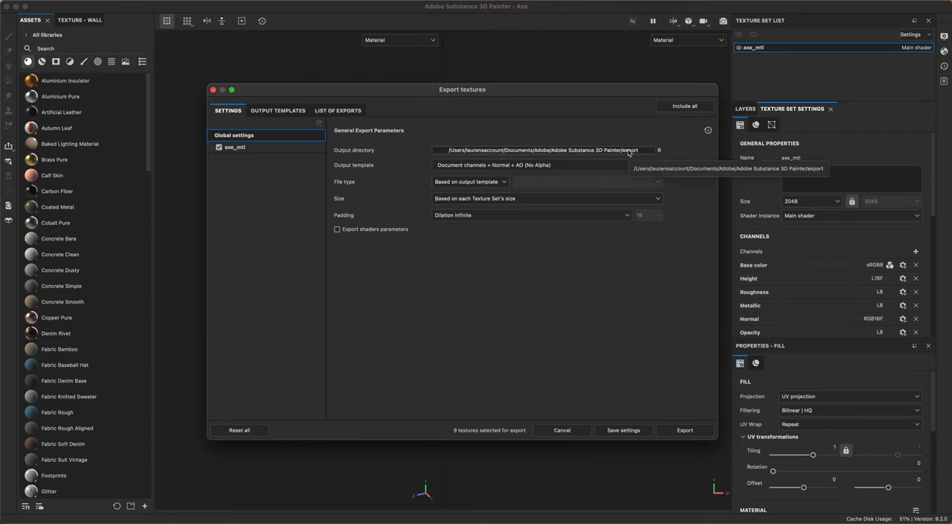
# Step: Set the export output directory to Desktop > Axe > sourceimages
pyautogui.click(658, 149)
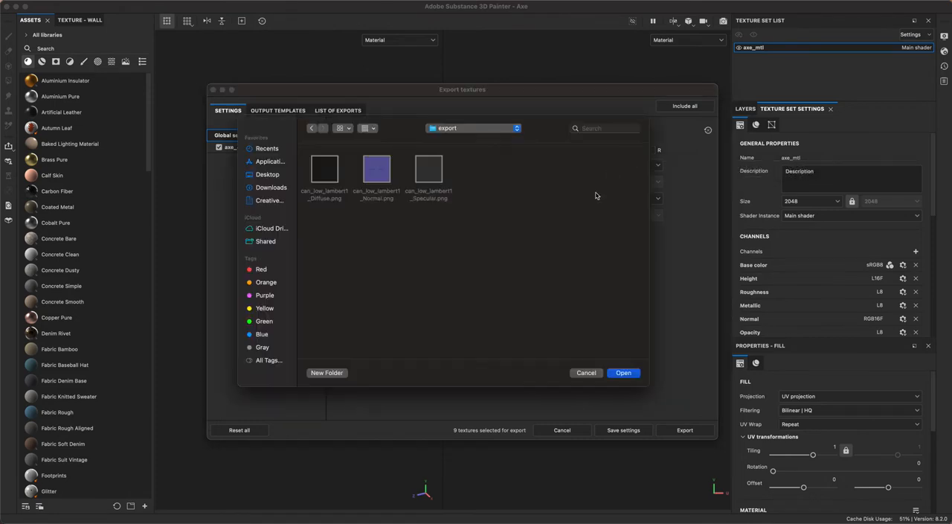
pyautogui.click(267, 174)
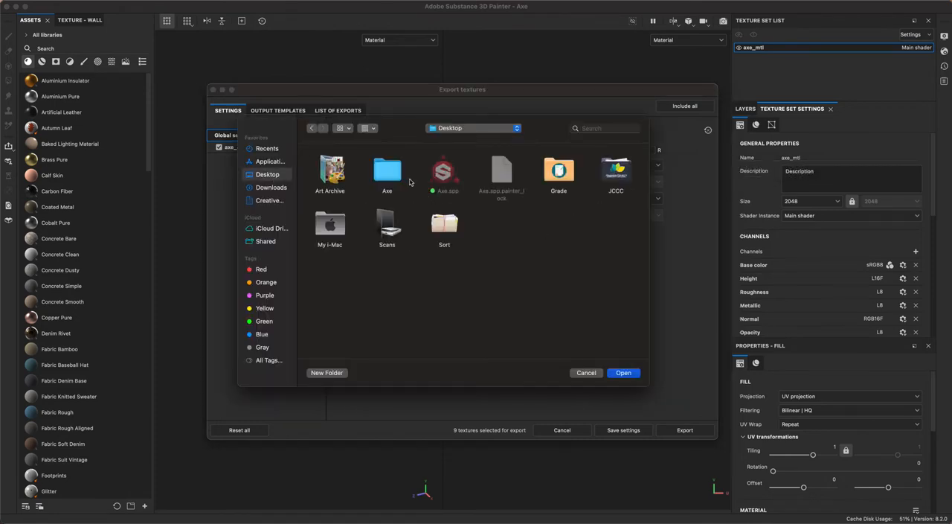
pyautogui.doubleClick(387, 171)
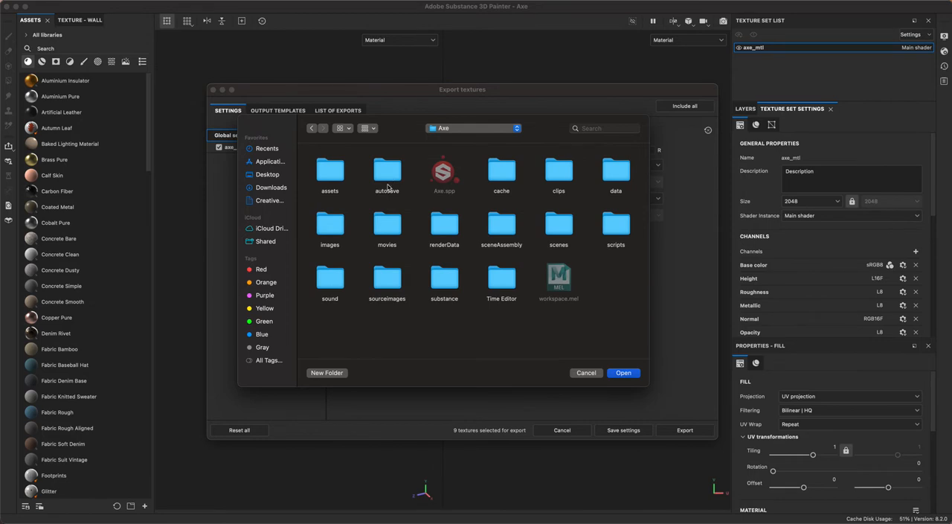
pyautogui.moveTo(389, 284)
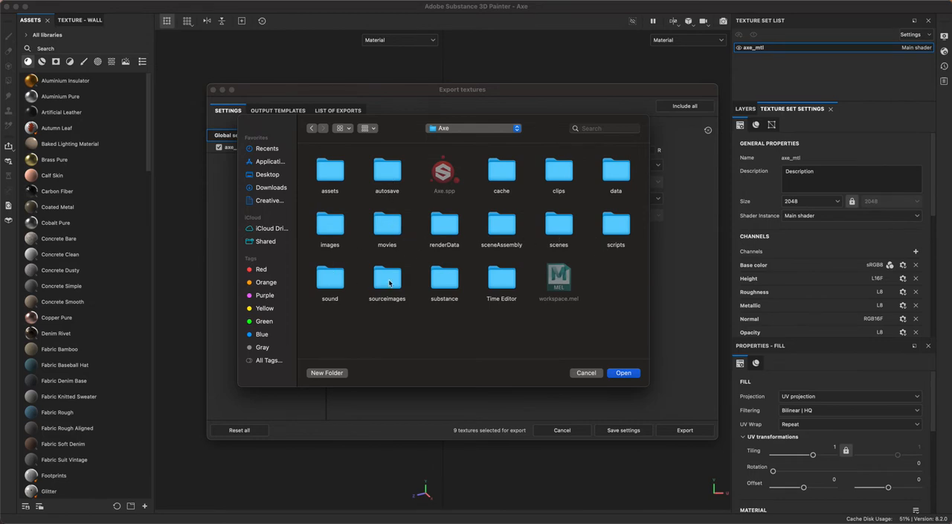
pyautogui.doubleClick(387, 276)
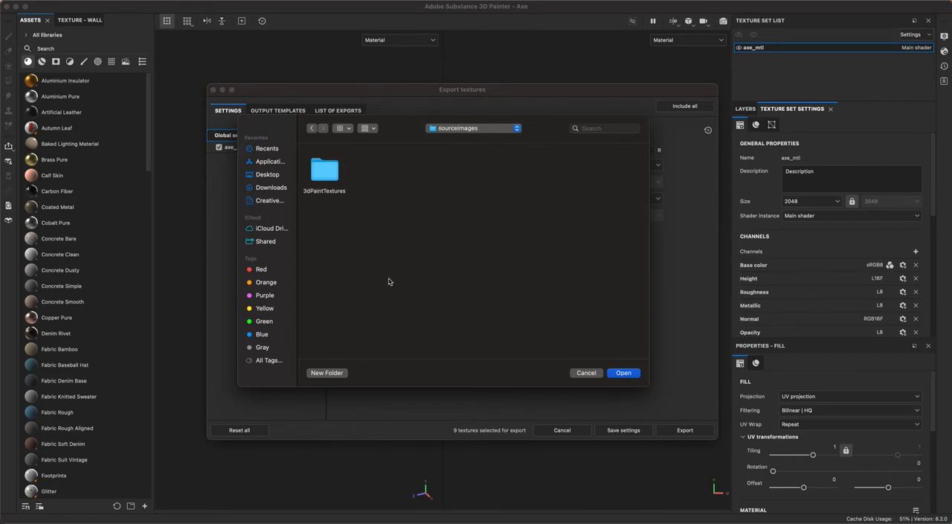
pyautogui.moveTo(387, 277)
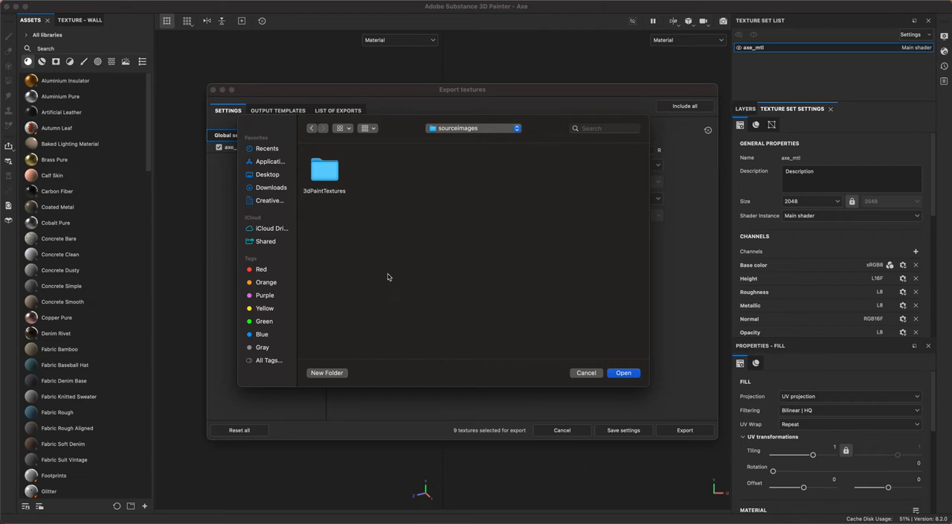
pyautogui.moveTo(625, 383)
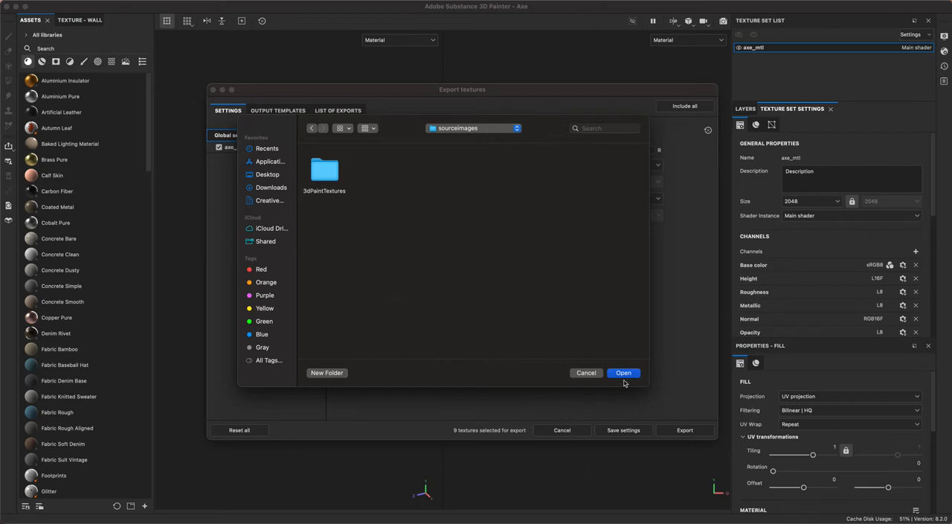
pyautogui.click(623, 373)
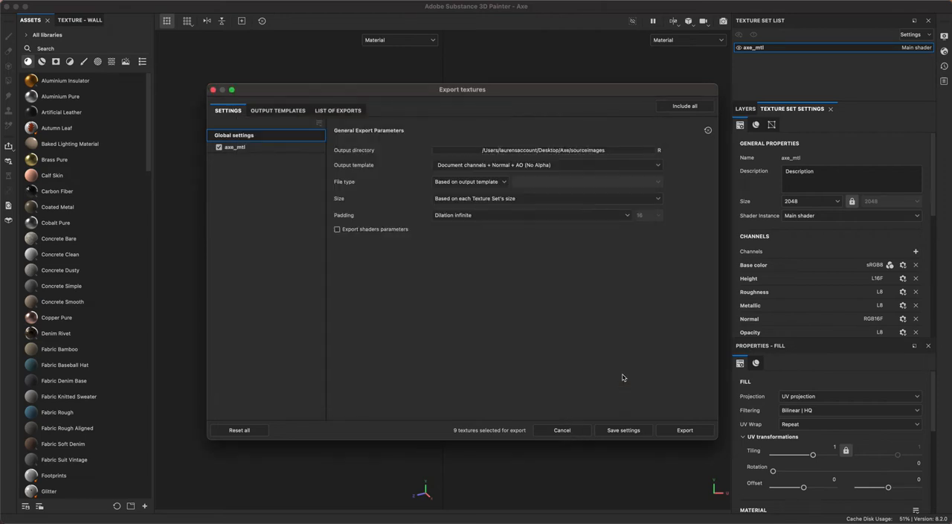
pyautogui.moveTo(474, 174)
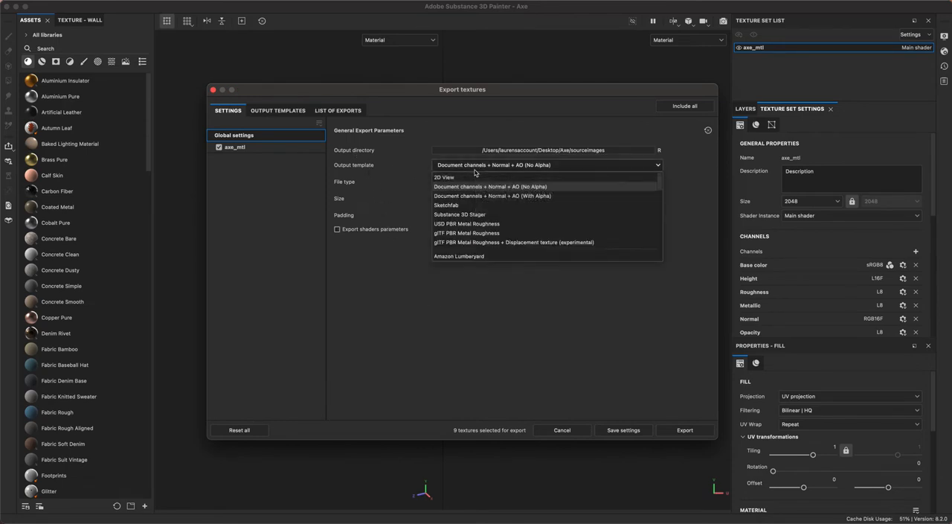
# Step: Choose Arnold (AiStandard) as the output template, bringing the export to six textures
pyautogui.scroll(-3)
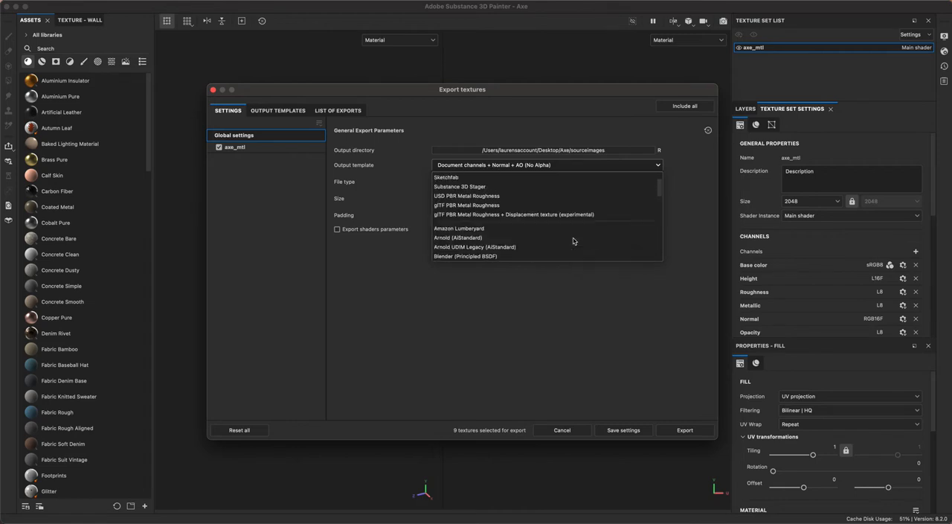
pyautogui.scroll(-3)
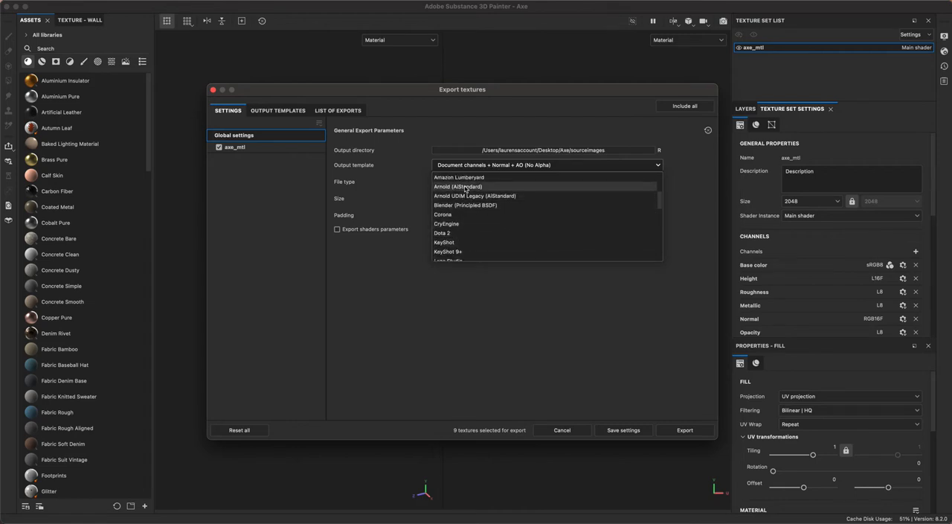
pyautogui.click(458, 186)
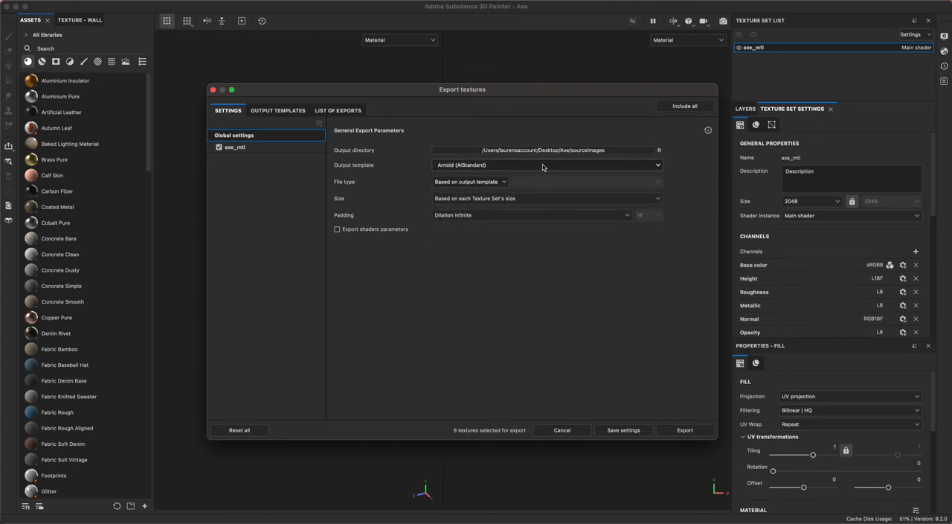
pyautogui.moveTo(465, 184)
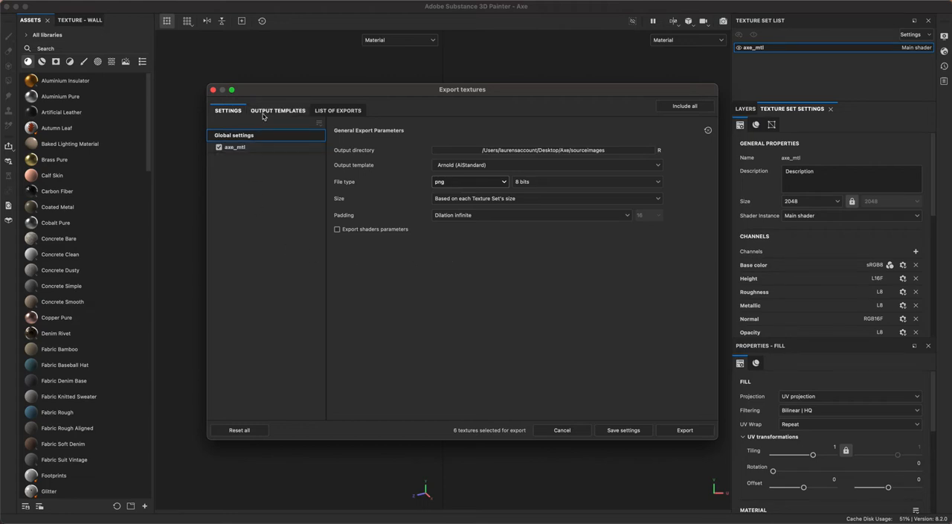
# Step: View the Arnold (AiStandard) preset's six output maps under Output Templates
pyautogui.click(278, 110)
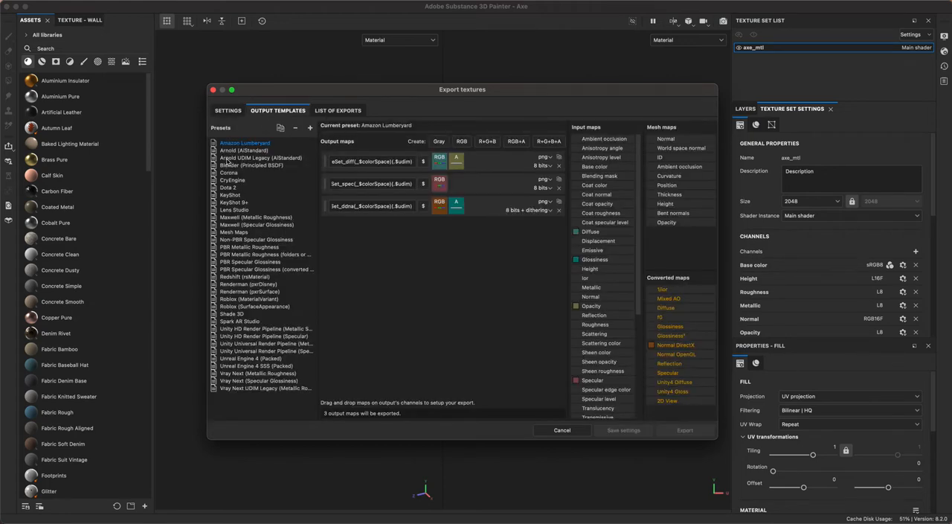
pyautogui.click(244, 150)
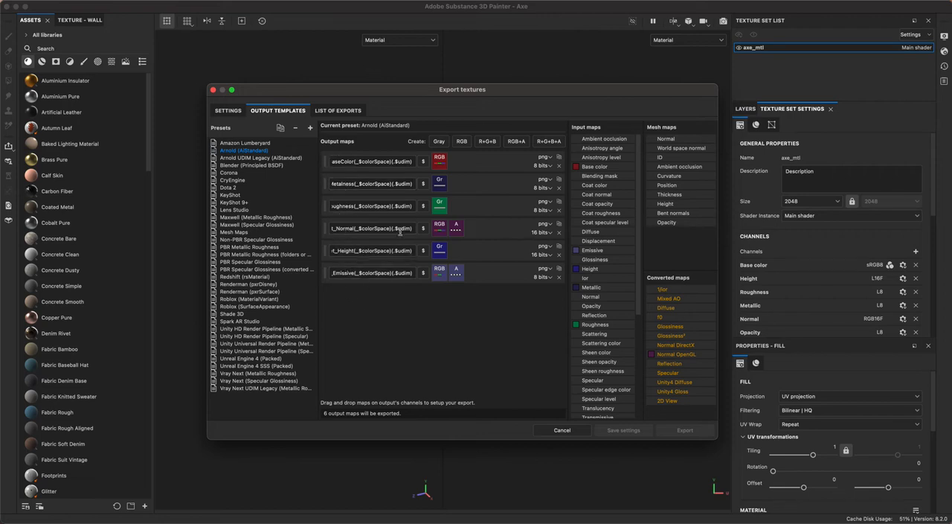
pyautogui.moveTo(419, 329)
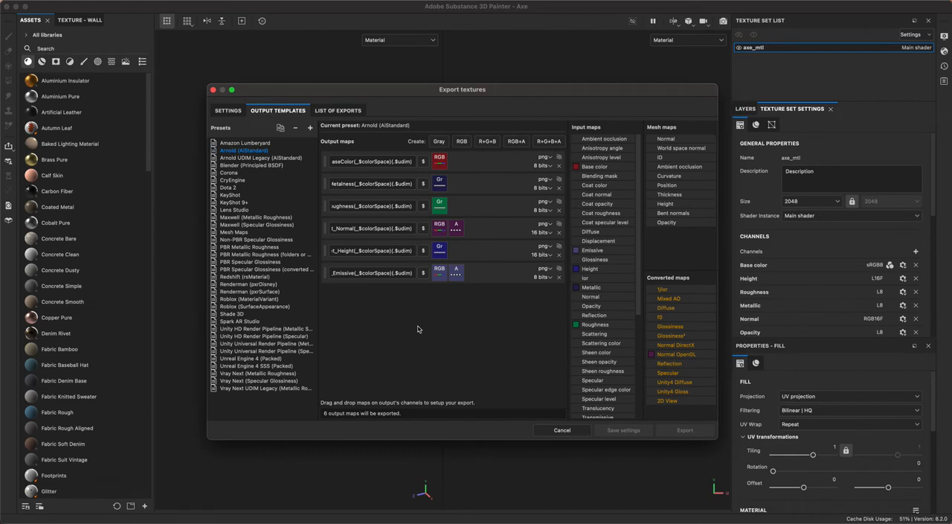
pyautogui.moveTo(539, 301)
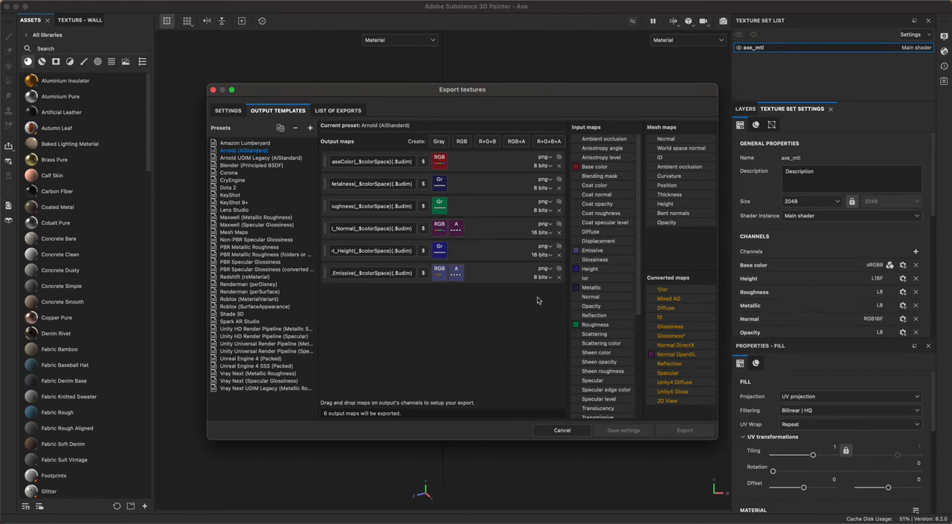
pyautogui.moveTo(534, 307)
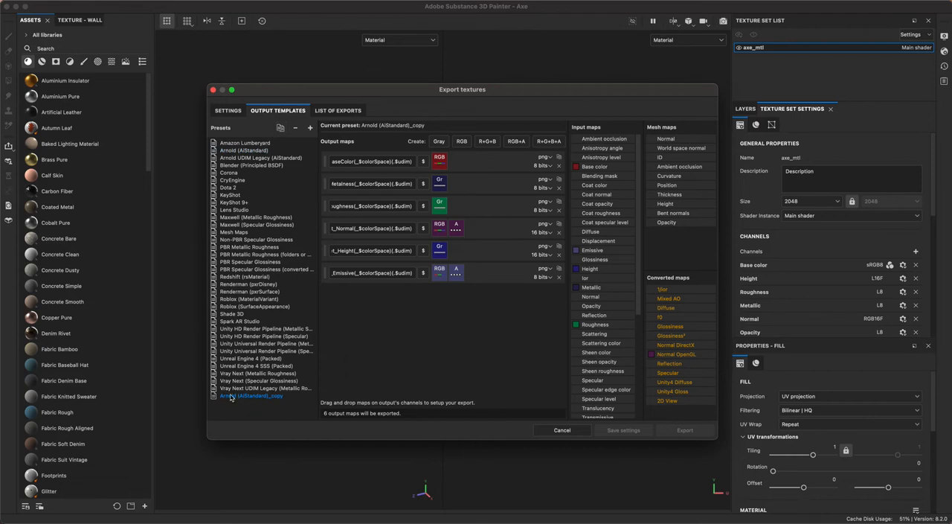
pyautogui.moveTo(251, 400)
pyautogui.write('AO')
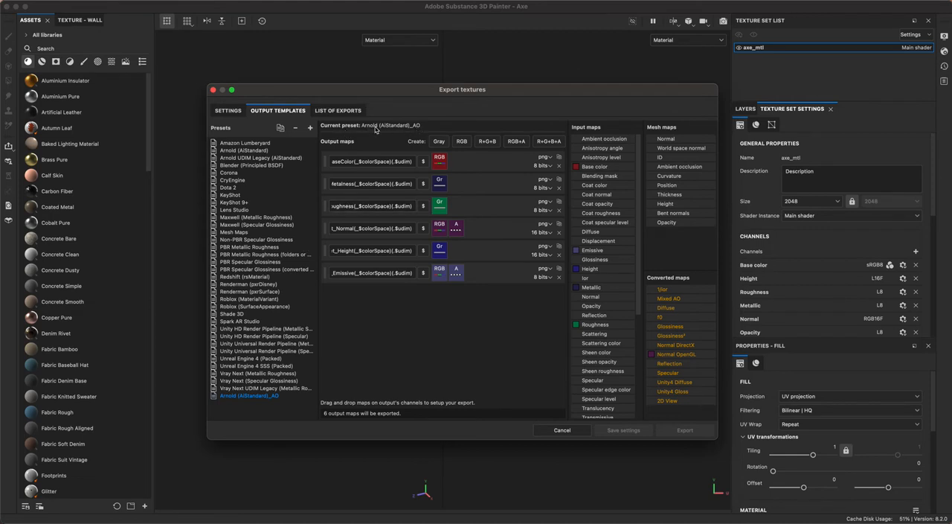
pyautogui.moveTo(553, 299)
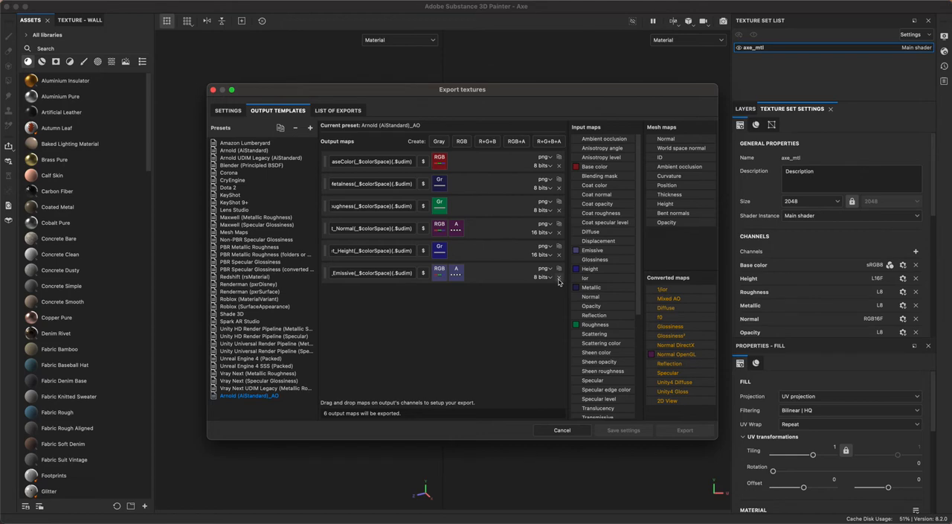
# Step: Remove the Emissive map from the AO preset and add a Grayscale output map
pyautogui.click(560, 276)
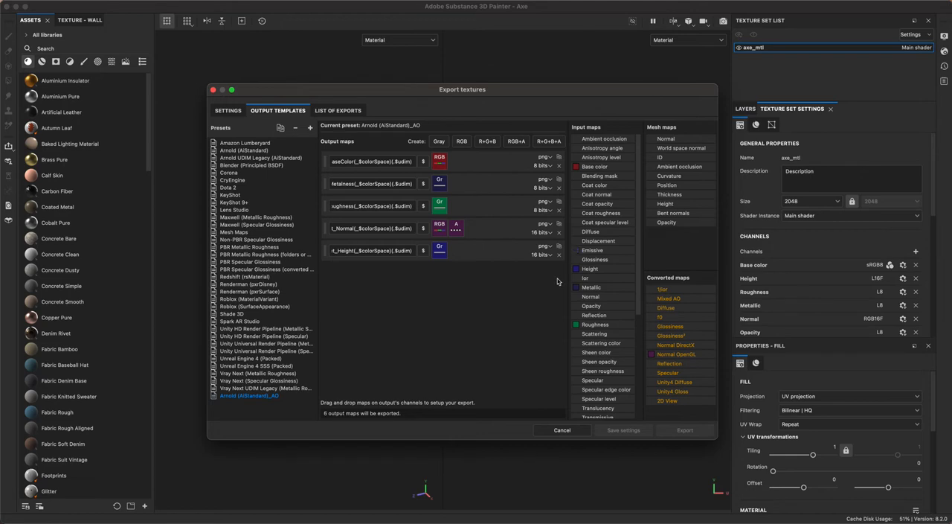
pyautogui.moveTo(389, 217)
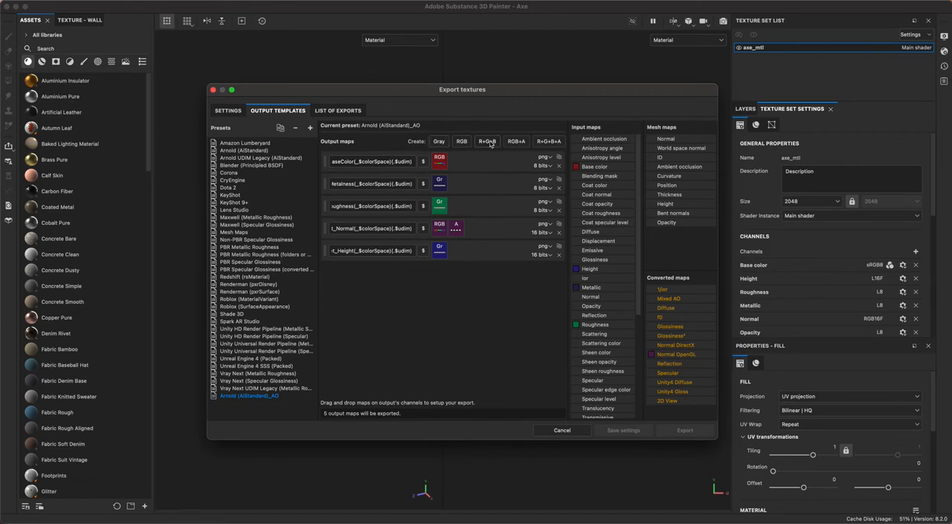
pyautogui.moveTo(405, 142)
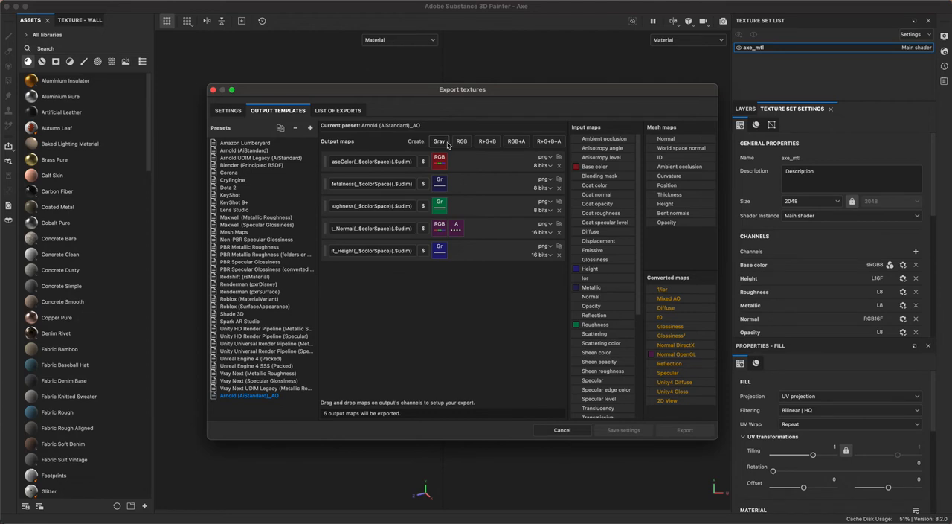
pyautogui.click(439, 141)
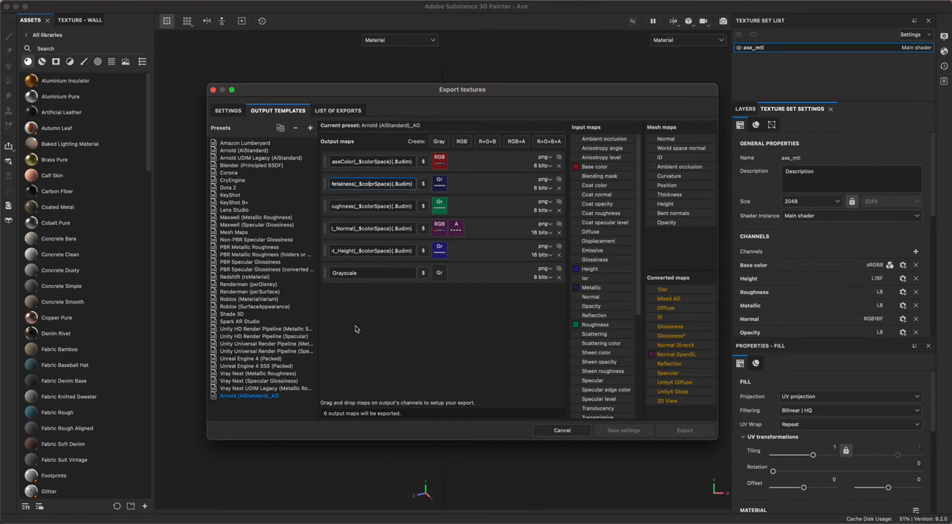
# Step: Rename the grayscale map for ambient occlusion and assign the Ambient occlusion input map to it
pyautogui.doubleClick(371, 183)
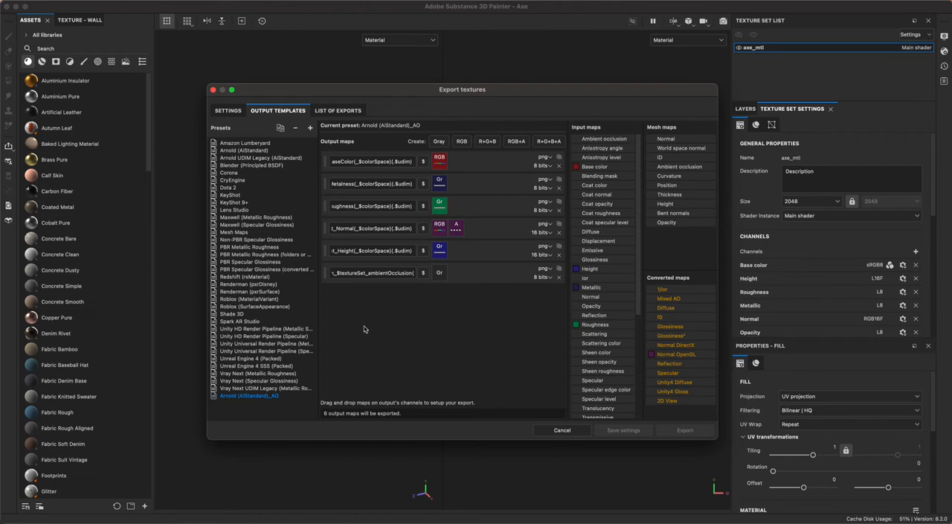
pyautogui.moveTo(631, 358)
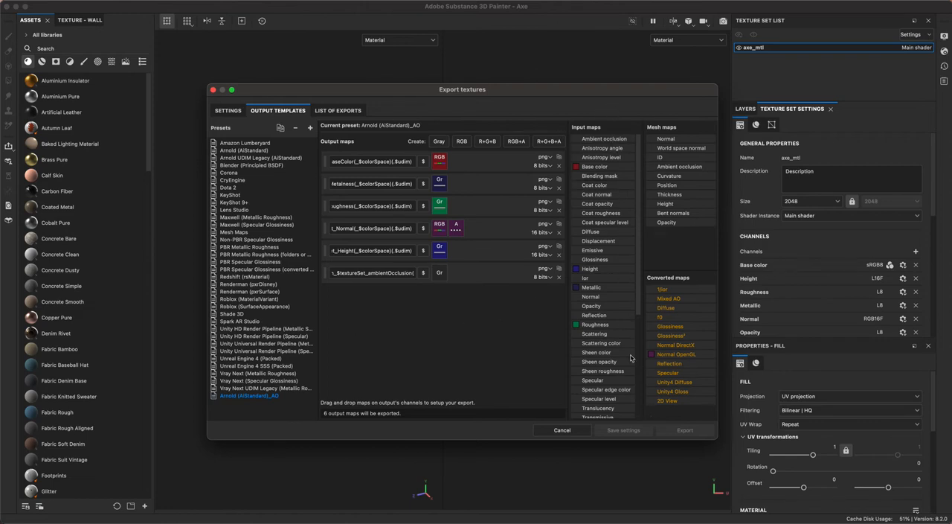
pyautogui.moveTo(639, 181)
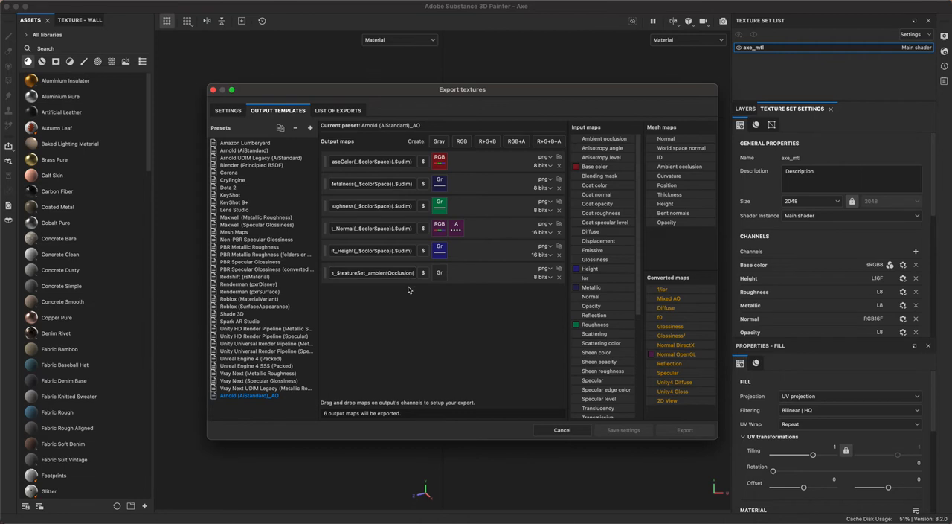
pyautogui.moveTo(643, 226)
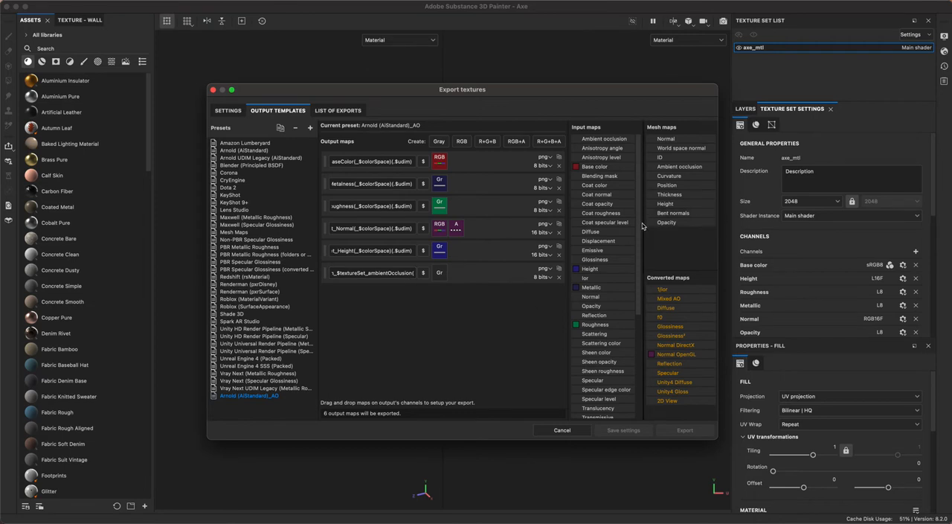
pyautogui.scroll(-3)
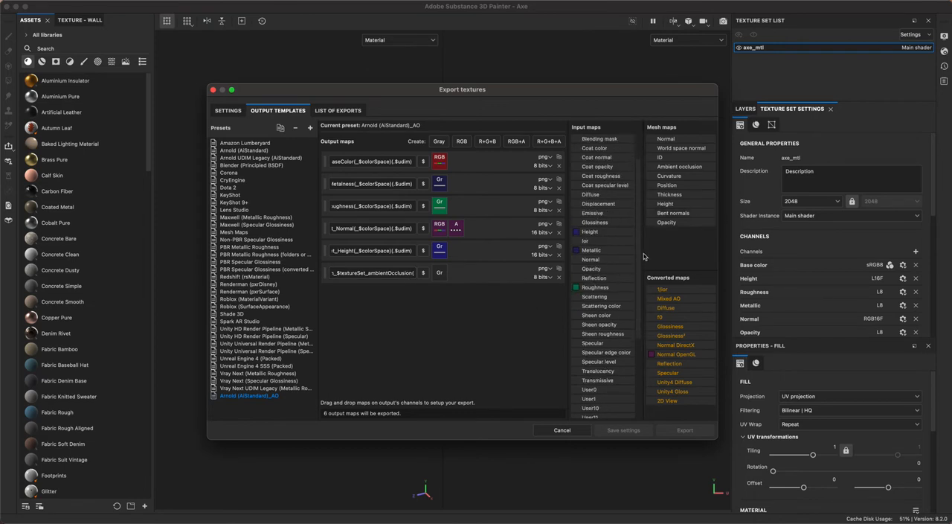
pyautogui.scroll(3)
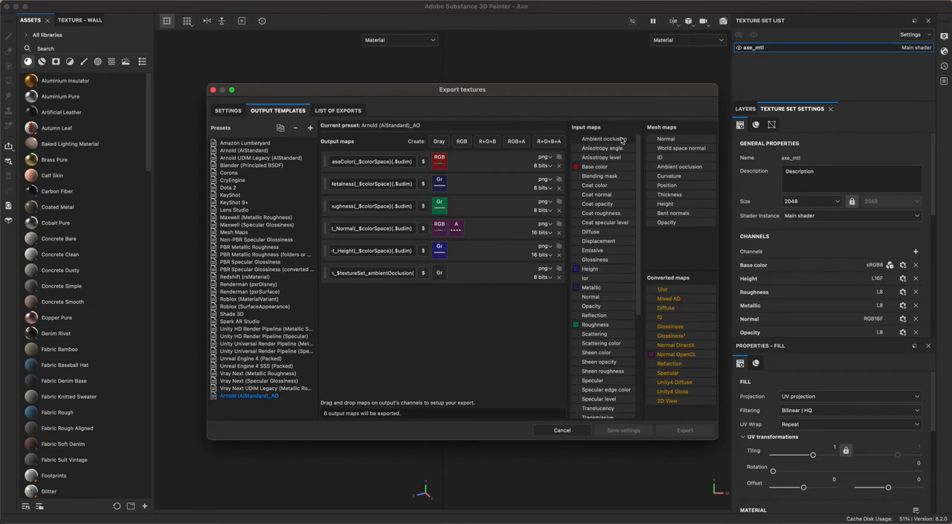
pyautogui.moveTo(621, 143)
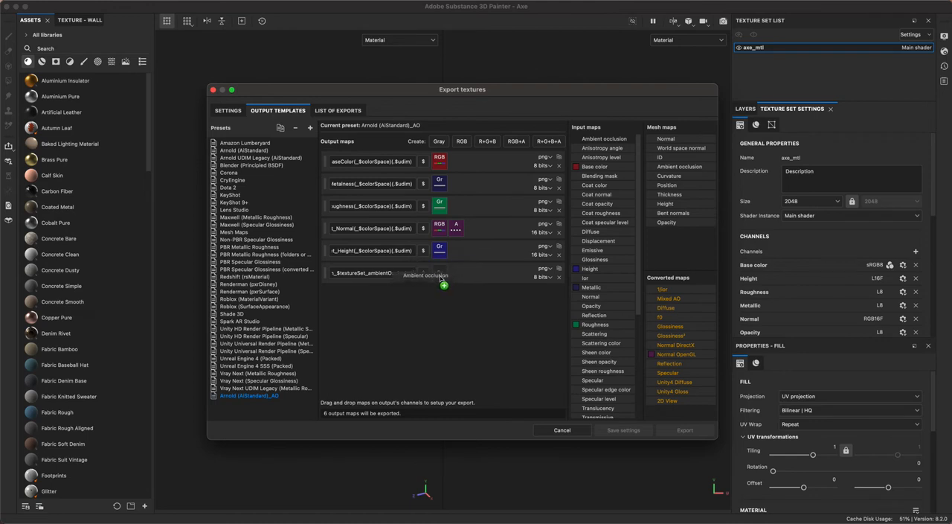
pyautogui.click(439, 273)
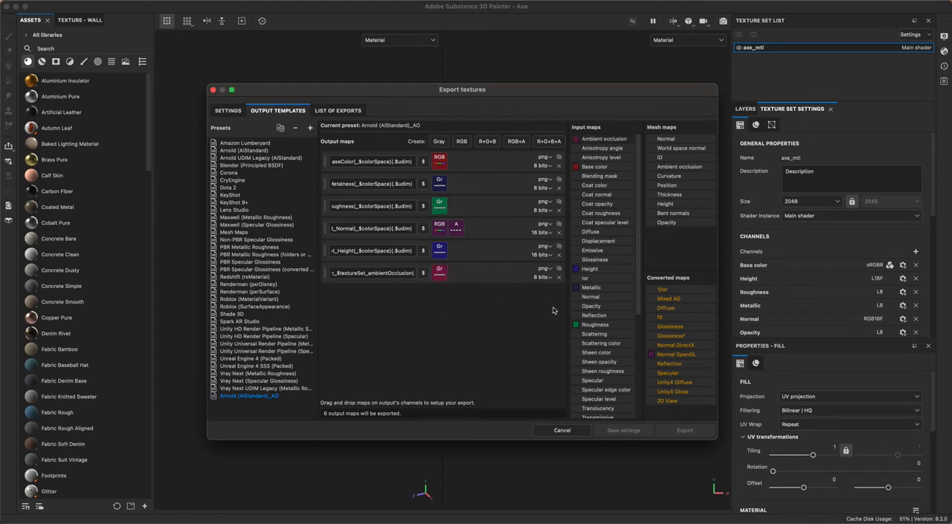
pyautogui.moveTo(580, 158)
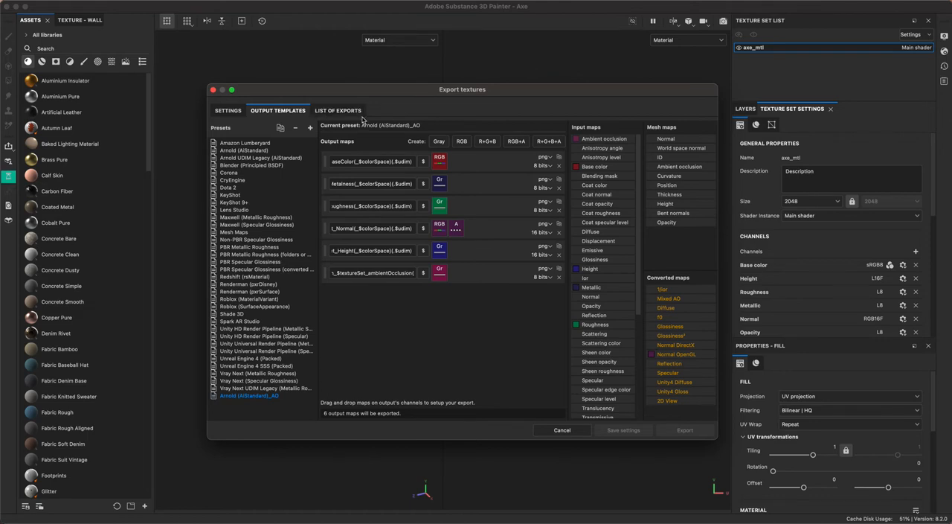
pyautogui.moveTo(378, 334)
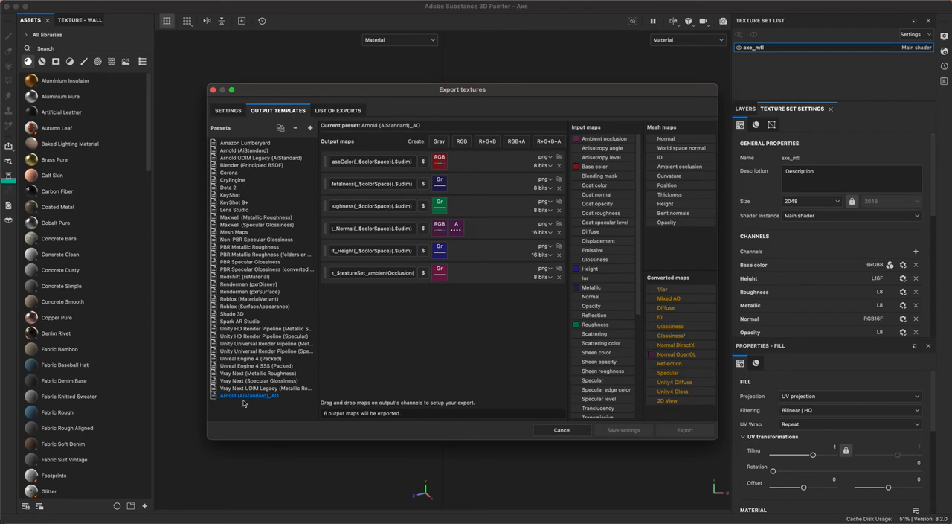
pyautogui.moveTo(286, 404)
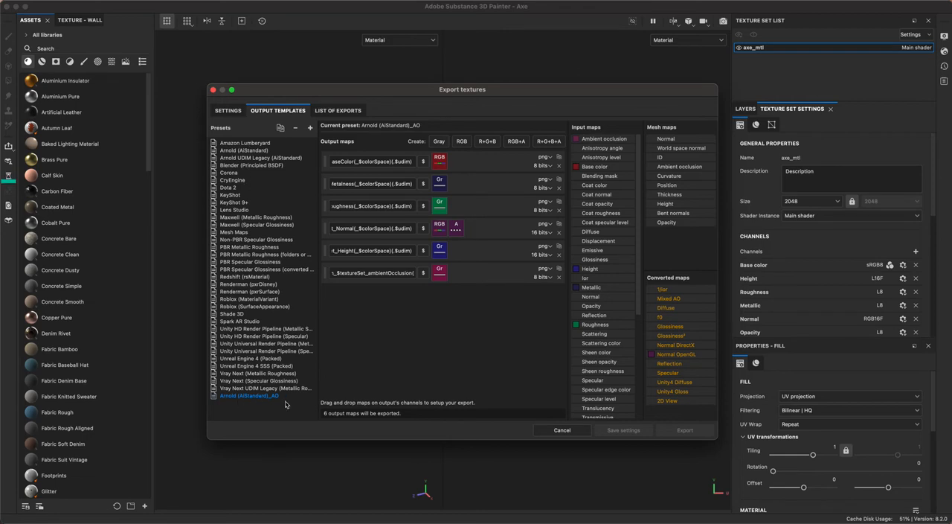
pyautogui.moveTo(419, 369)
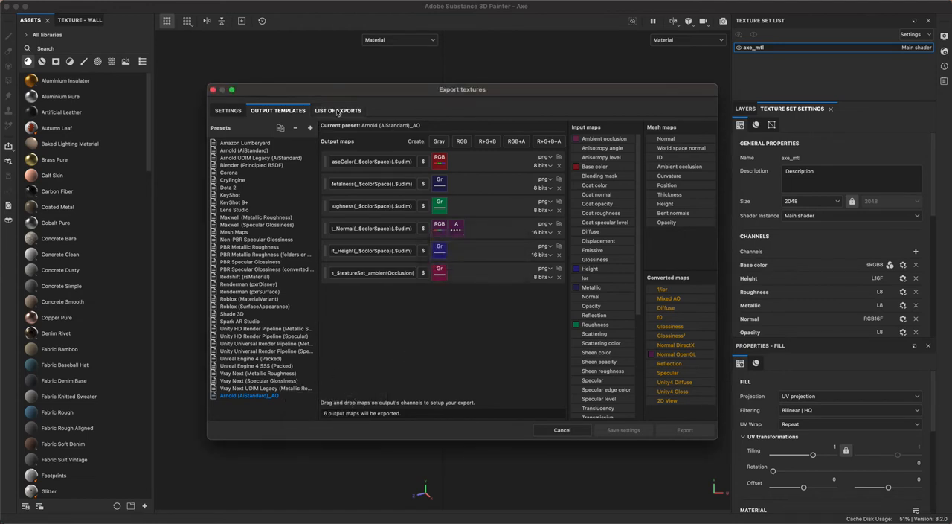
pyautogui.click(337, 110)
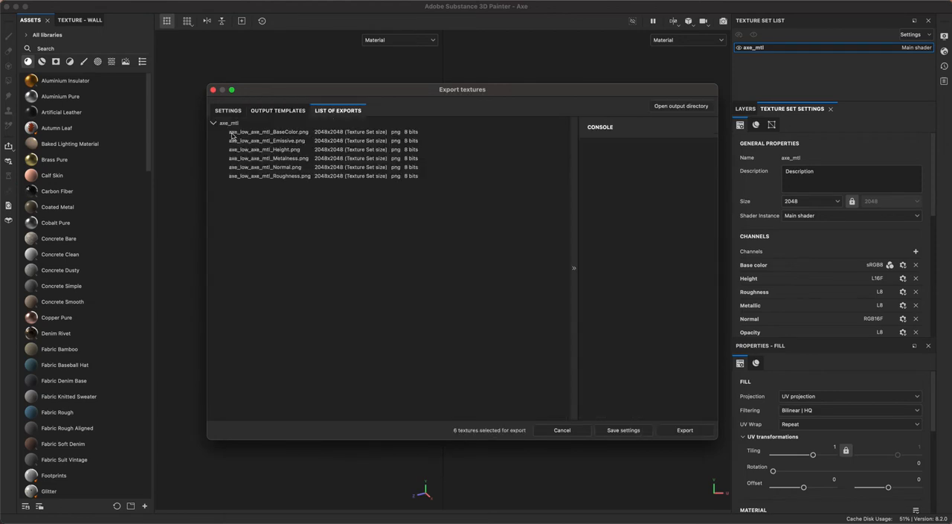
pyautogui.moveTo(288, 161)
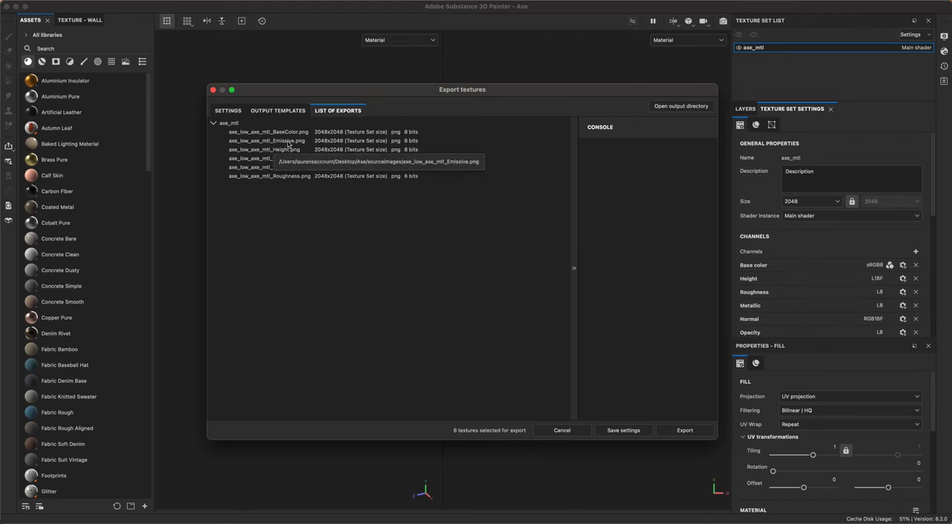
pyautogui.click(278, 110)
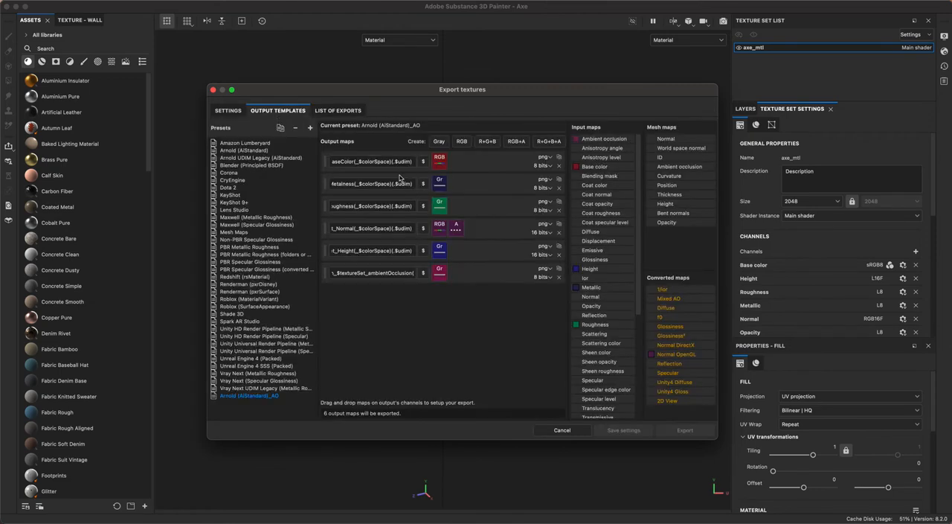
# Step: Select the Arnold (AiStandard)_AO template, review the six listed maps, and export them
pyautogui.click(227, 110)
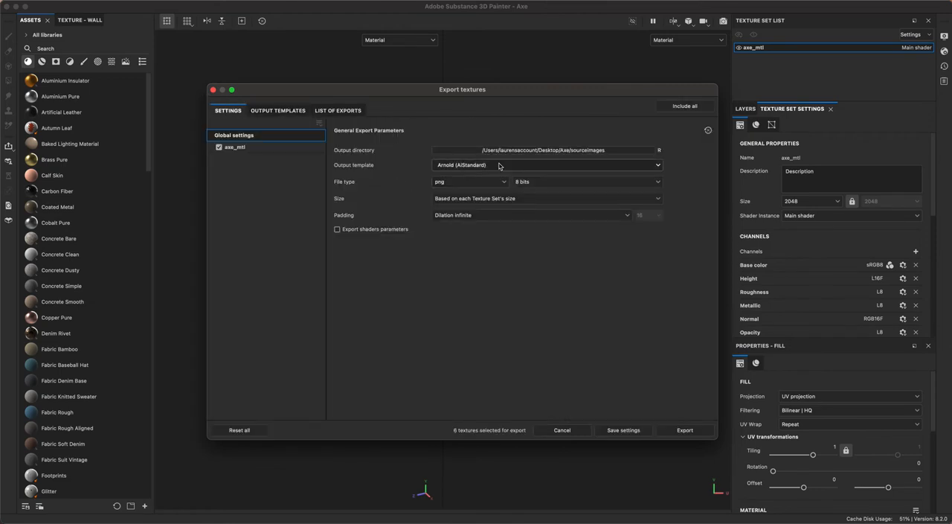
pyautogui.click(543, 164)
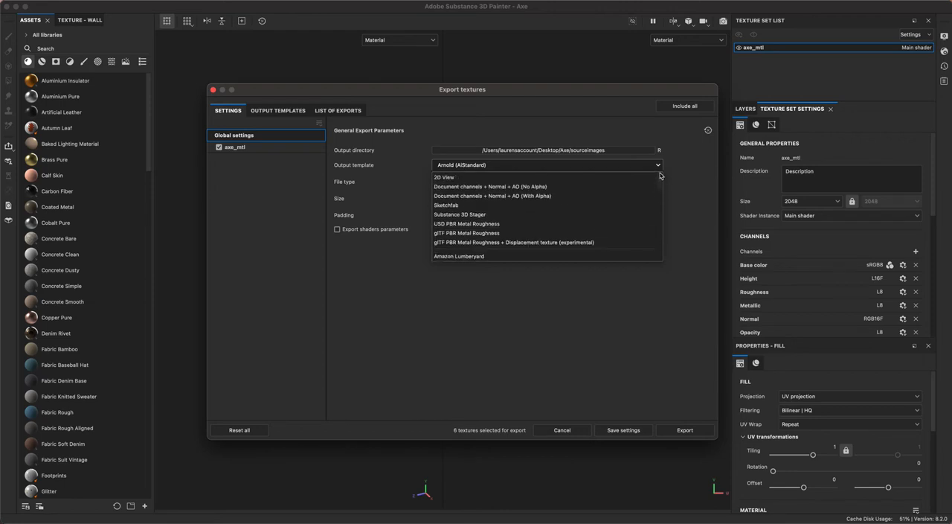
pyautogui.scroll(-3)
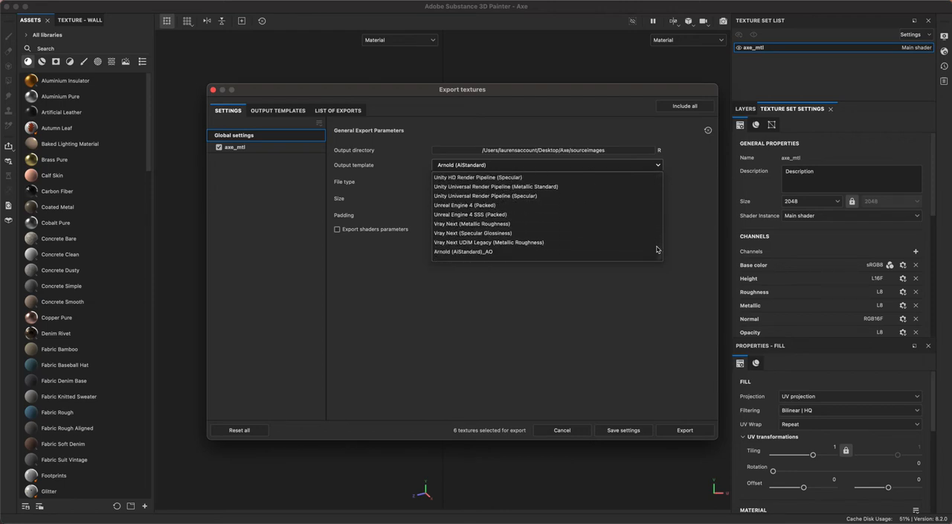
pyautogui.click(463, 251)
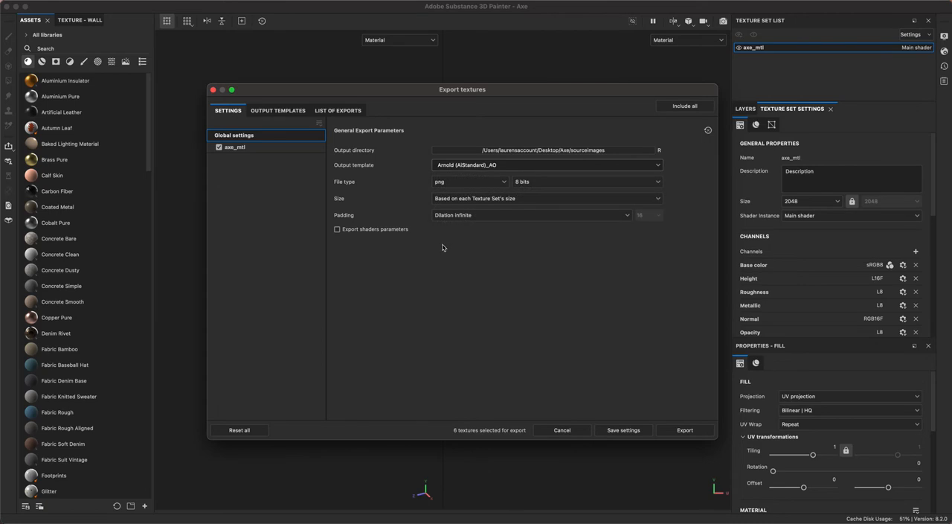
pyautogui.moveTo(343, 164)
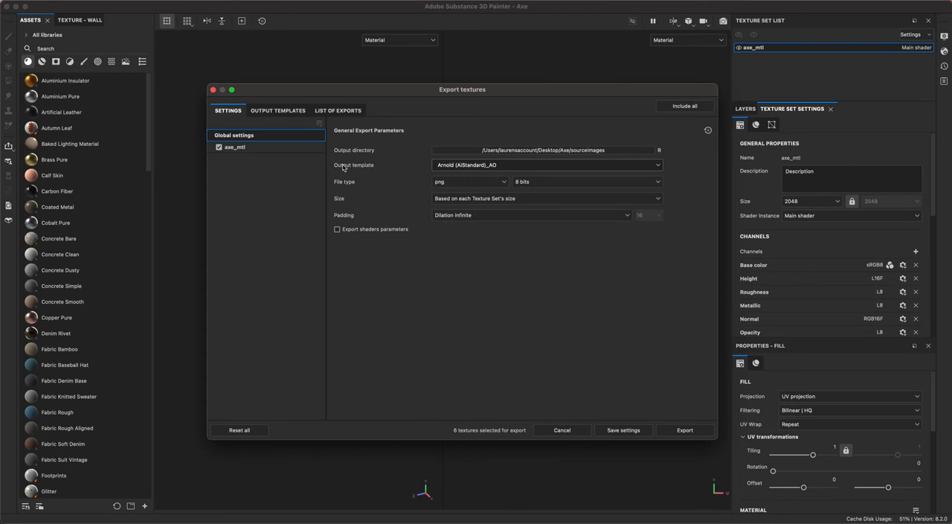
pyautogui.click(337, 110)
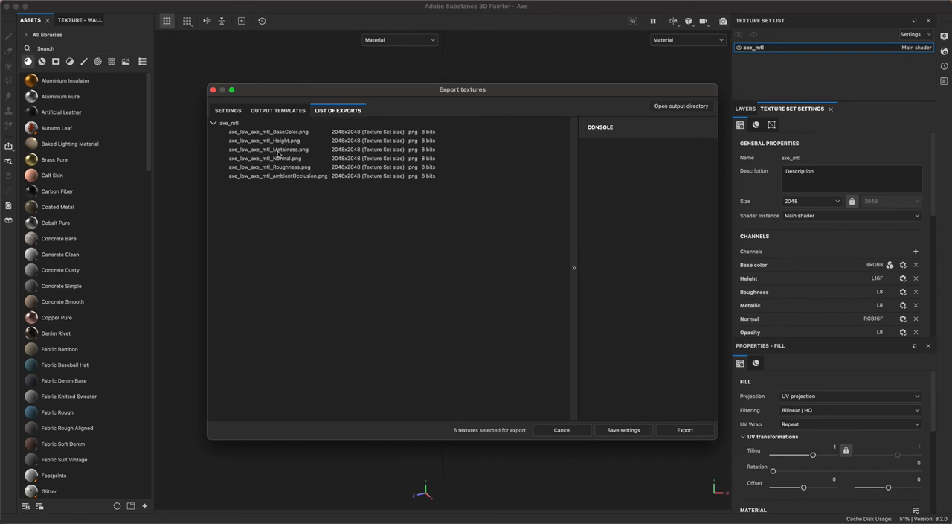
pyautogui.moveTo(420, 292)
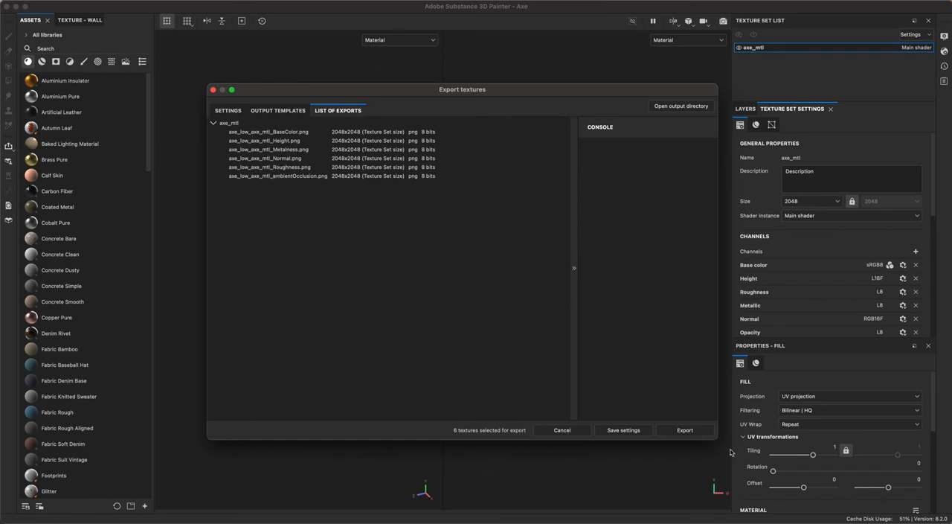
pyautogui.click(684, 430)
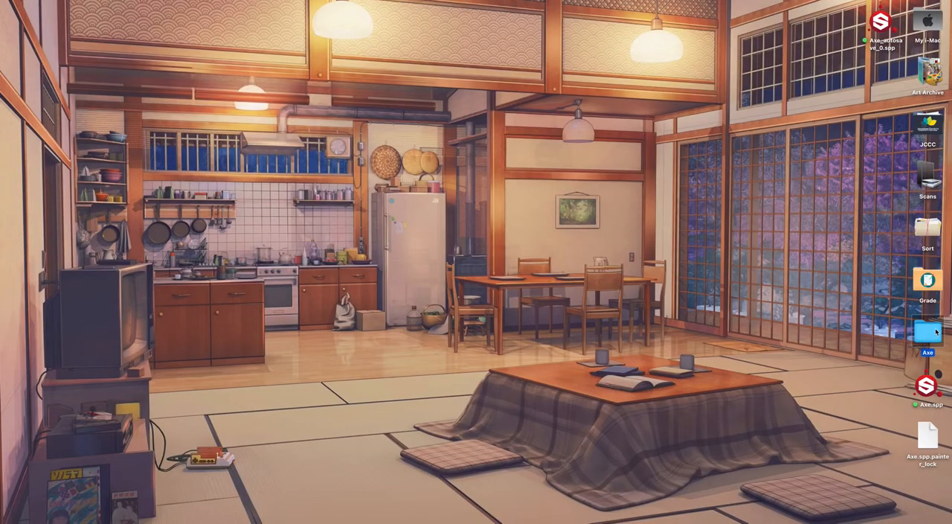
# Step: Check the six exported PNGs in Axe > sourceimages using icon view, then close Finder
pyautogui.doubleClick(927, 333)
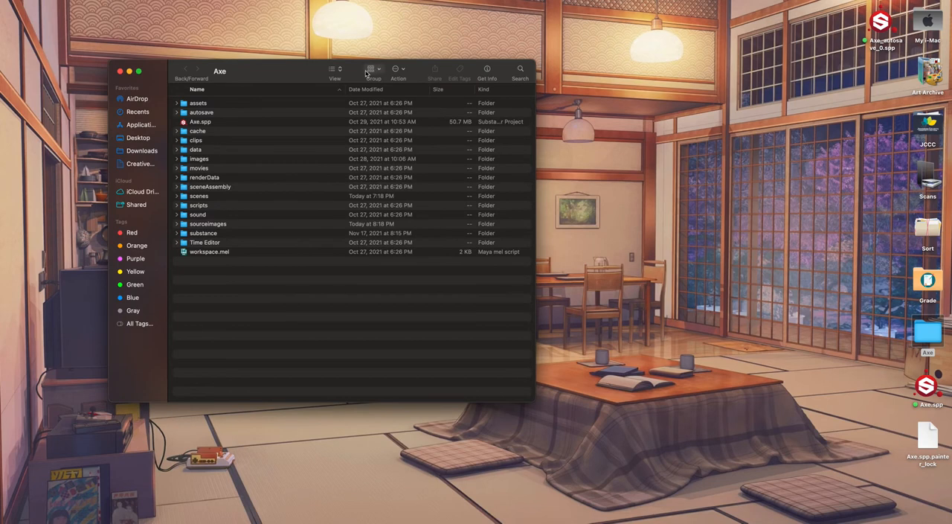
pyautogui.moveTo(333, 71)
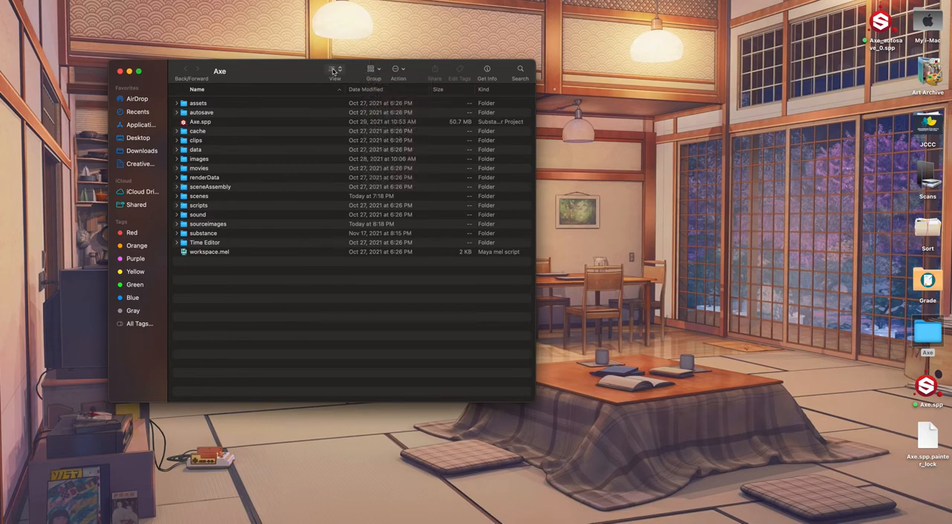
pyautogui.click(332, 72)
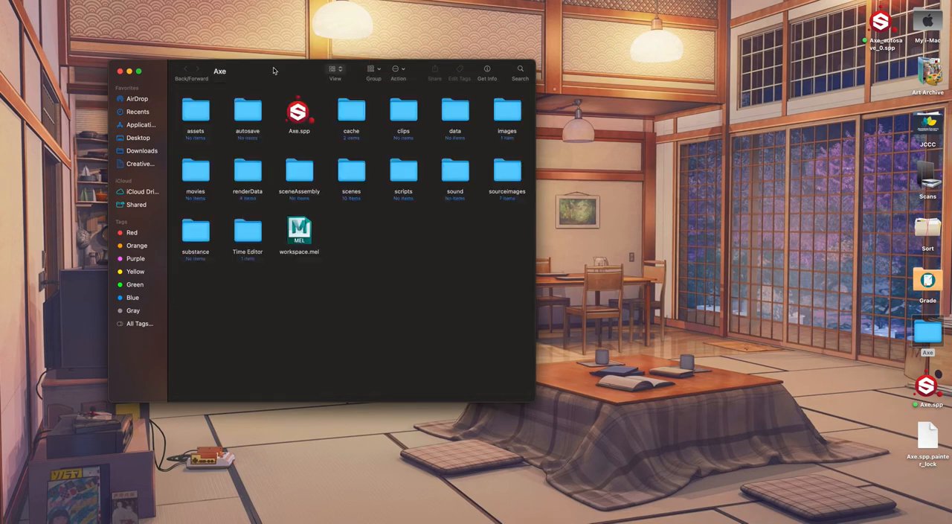
pyautogui.doubleClick(506, 171)
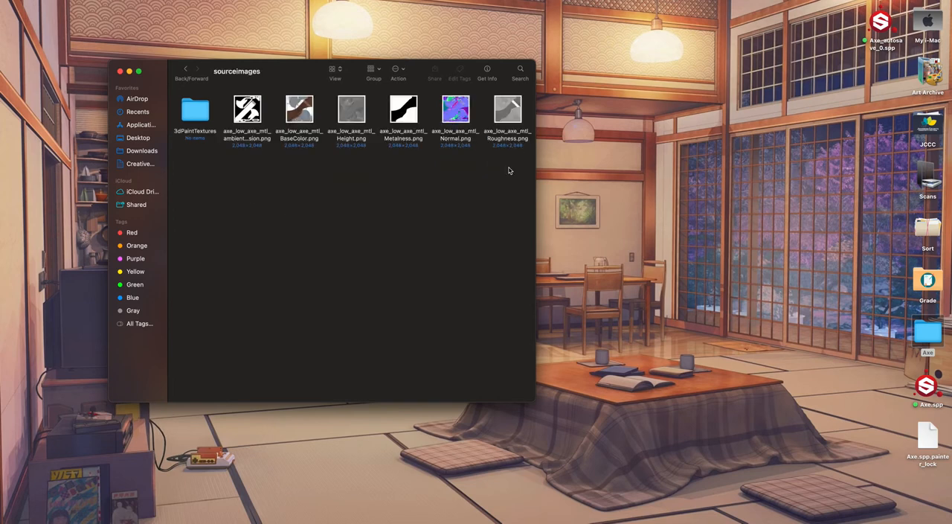
pyautogui.moveTo(108, 61)
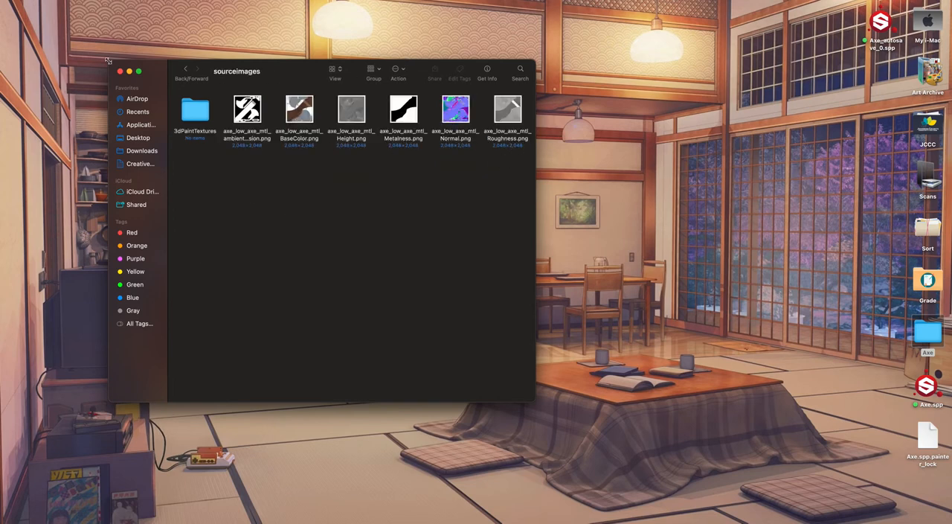
pyautogui.click(119, 70)
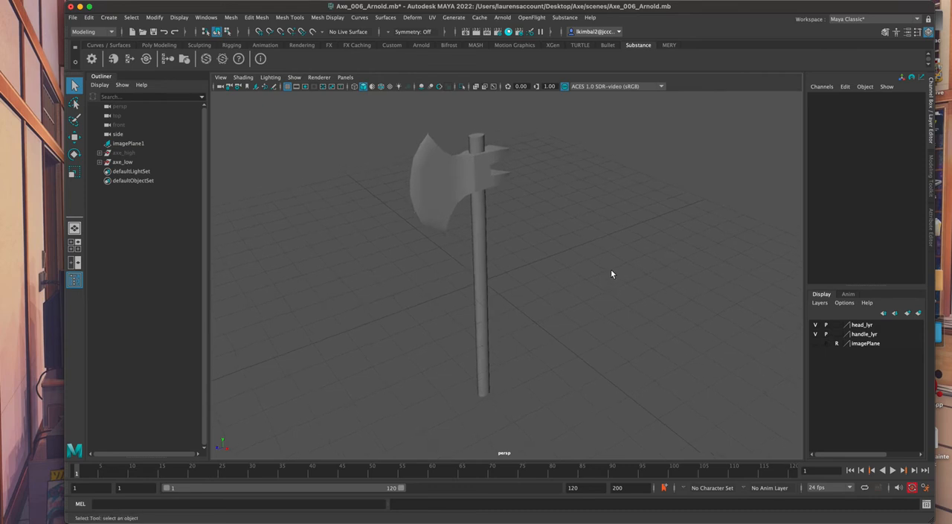
pyautogui.click(476, 31)
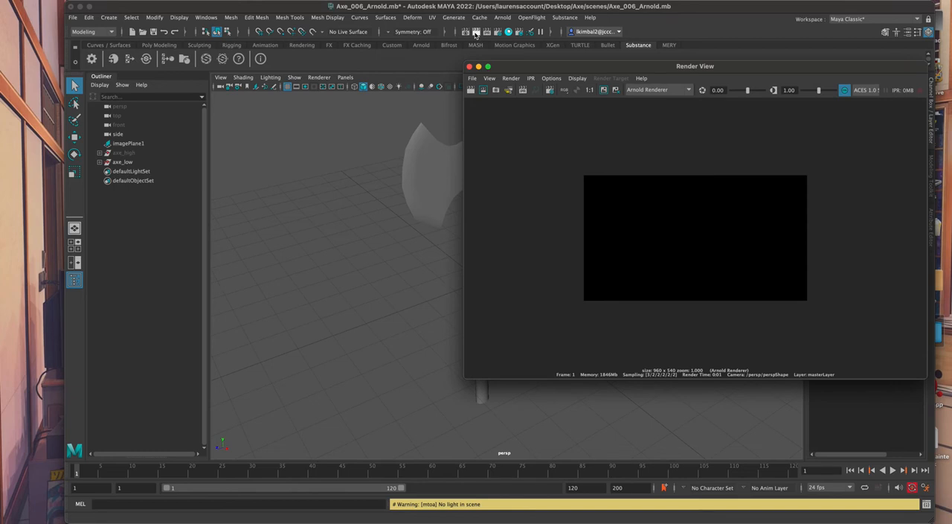
pyautogui.moveTo(493, 112)
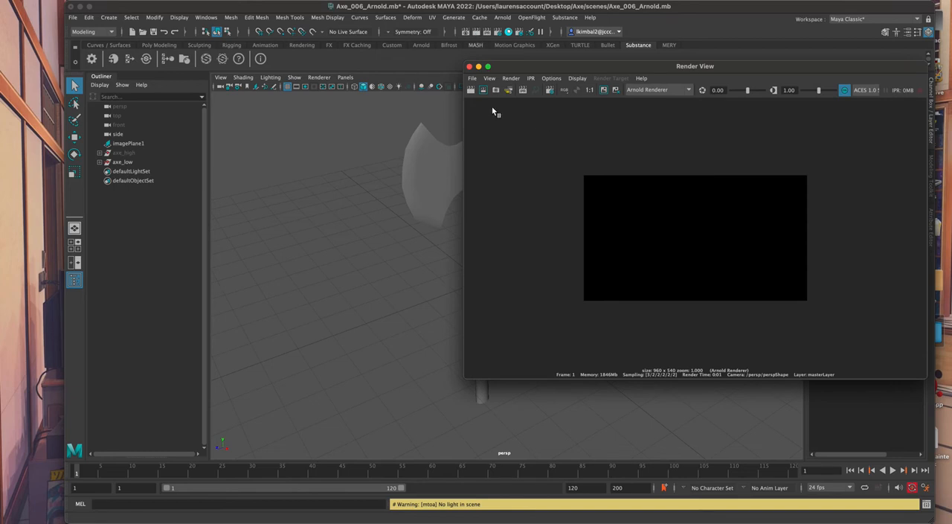
pyautogui.click(470, 66)
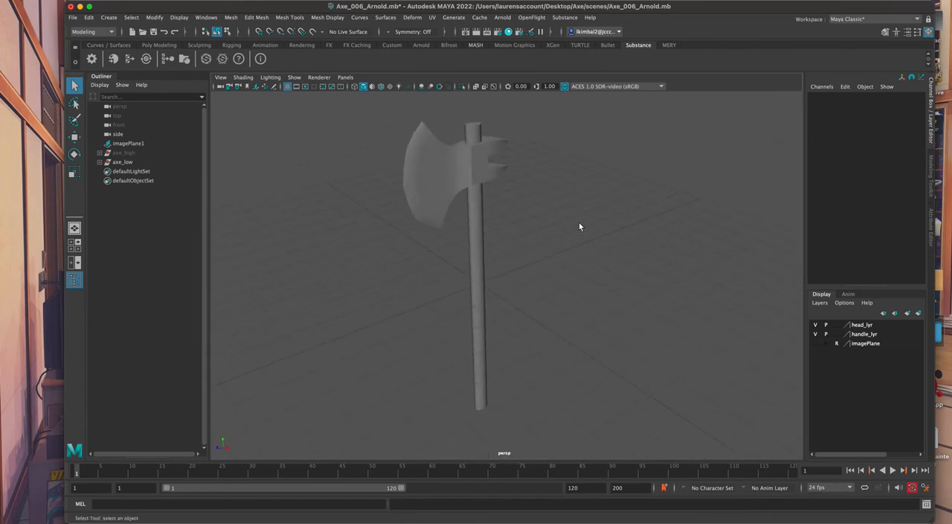
pyautogui.moveTo(572, 123)
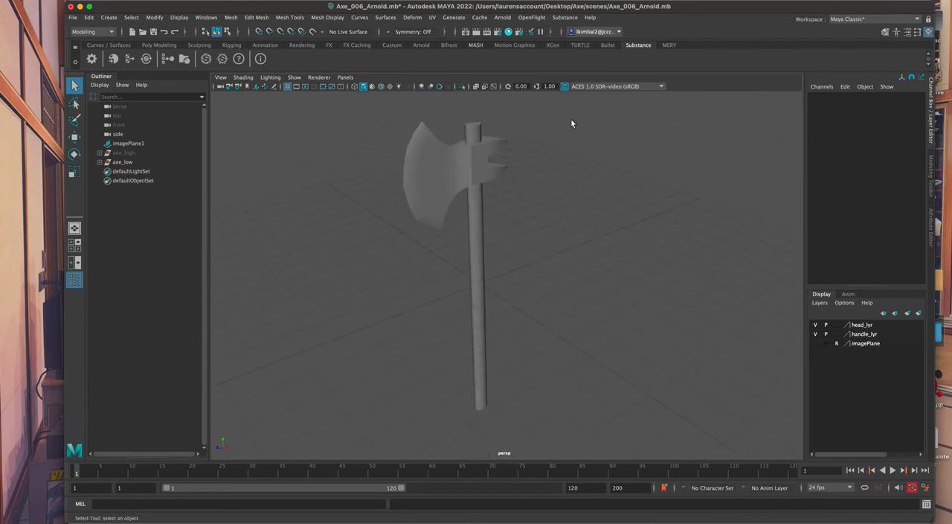
# Step: Add an Arnold Skydome Light to the axe scene
pyautogui.click(502, 17)
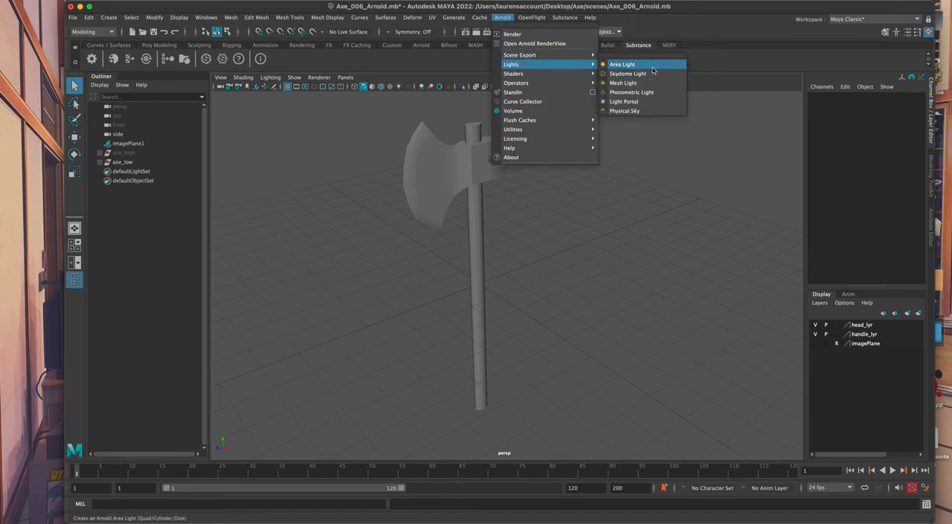
pyautogui.click(627, 73)
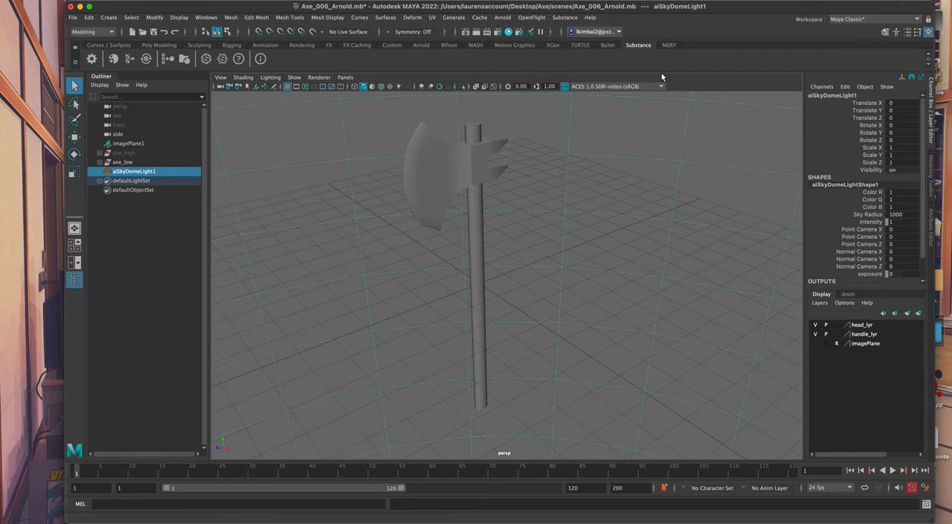
pyautogui.moveTo(644, 199)
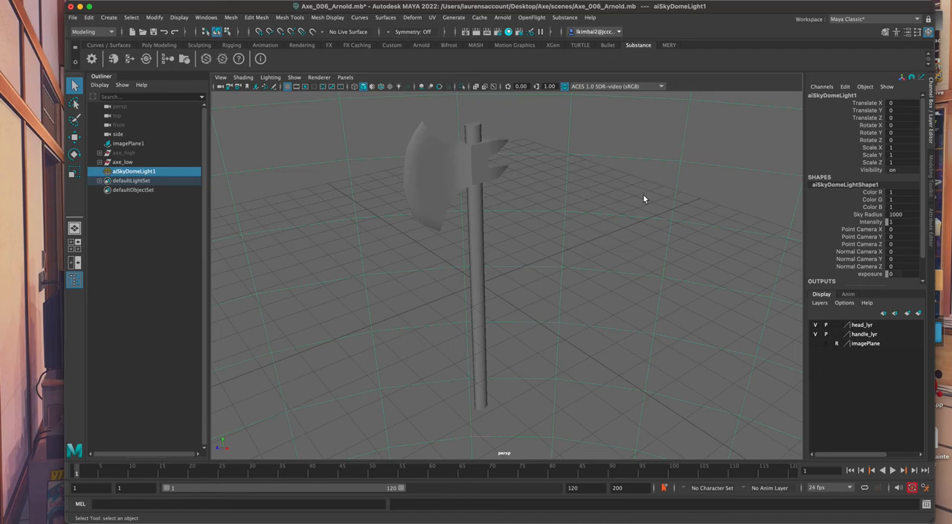
pyautogui.moveTo(499, 230)
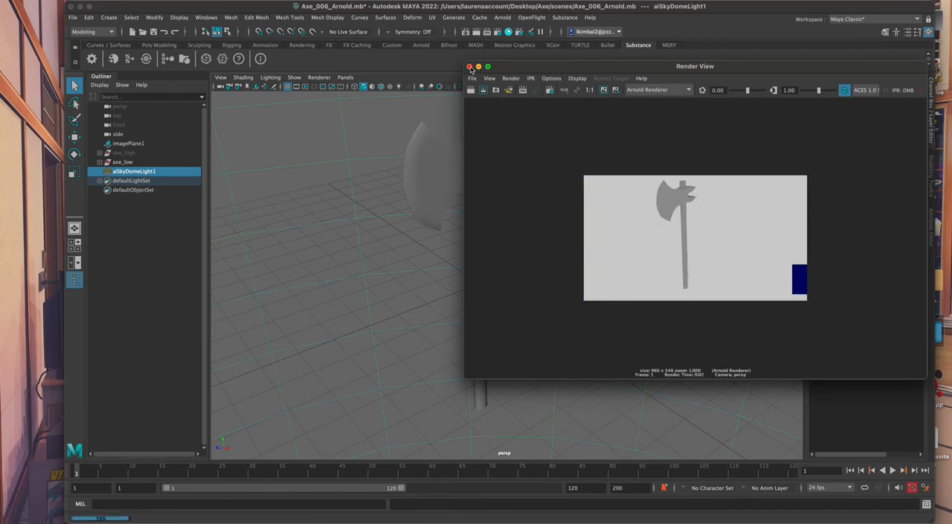
# Step: Close Render View and put the skydome light on a new display layer named skyDome
pyautogui.click(470, 67)
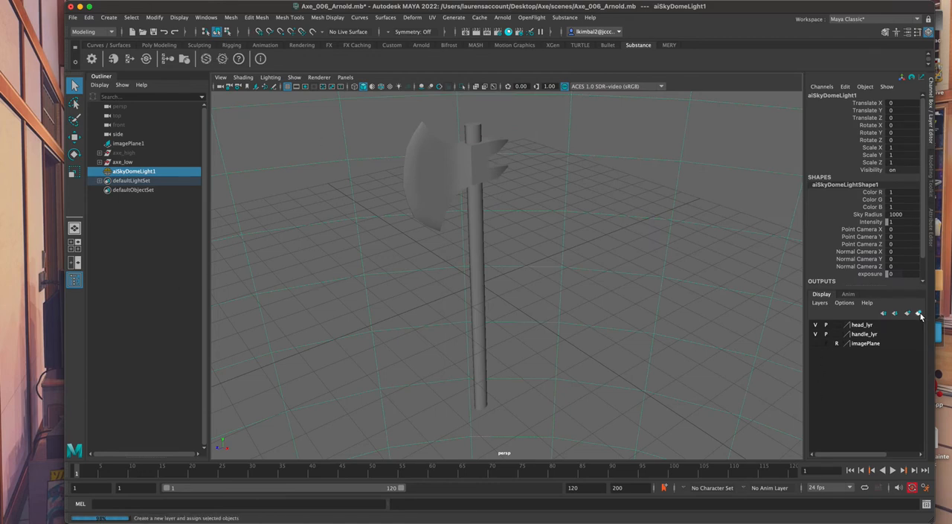
pyautogui.click(919, 313)
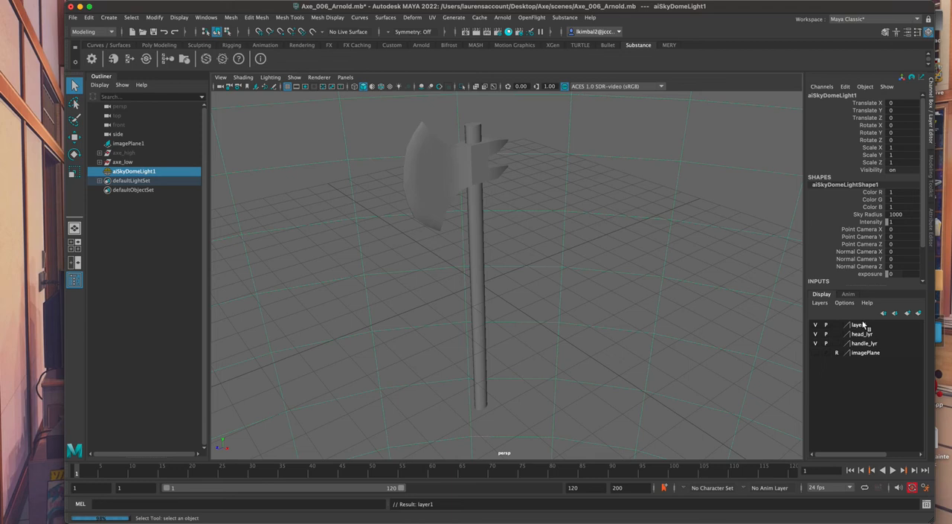
pyautogui.doubleClick(862, 325)
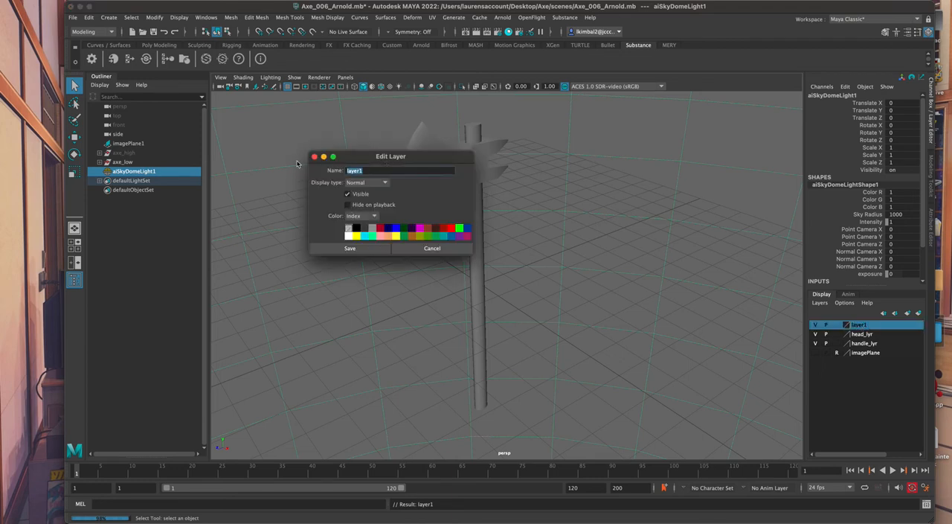
pyautogui.write('skyDome')
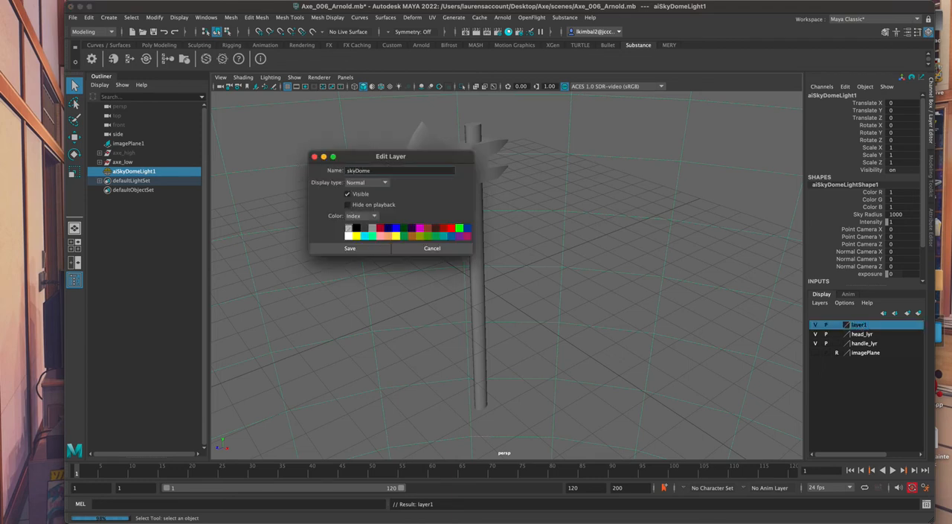
pyautogui.click(350, 247)
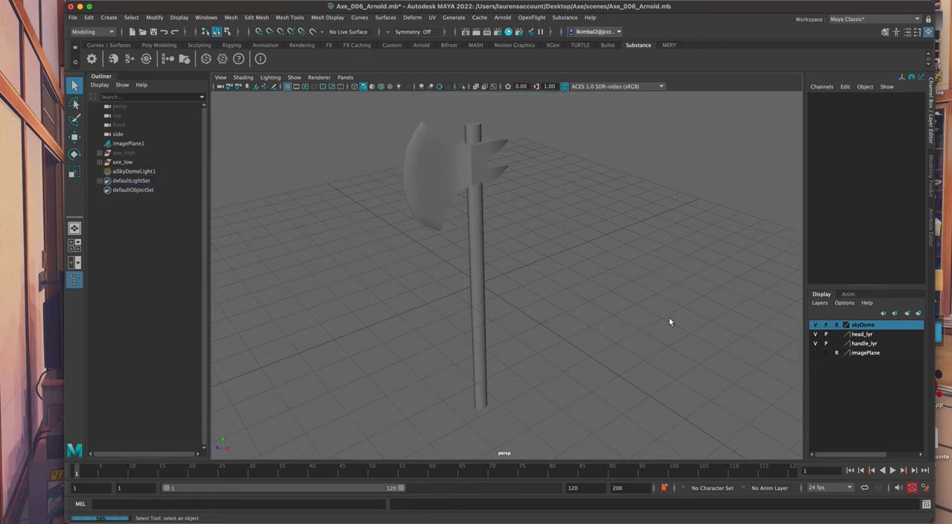
pyautogui.moveTo(669, 321); pyautogui.dragTo(469, 197)
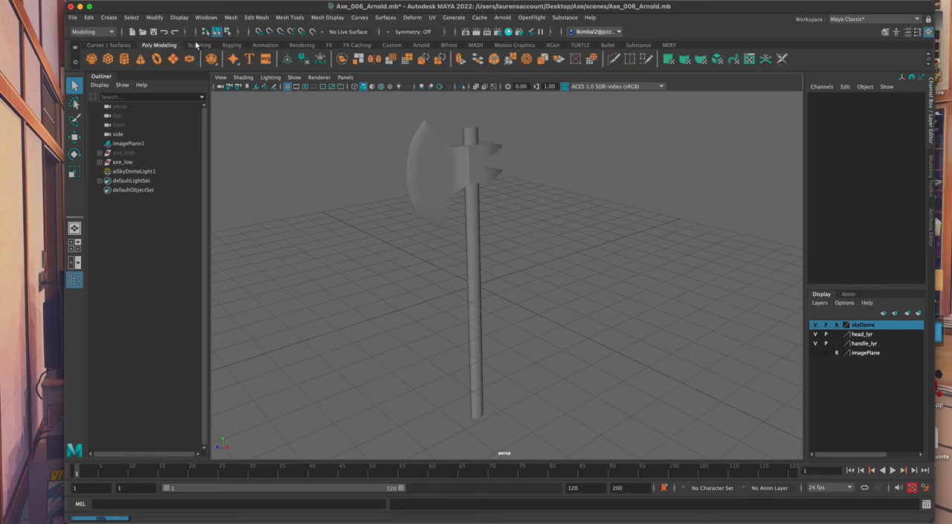
pyautogui.click(108, 44)
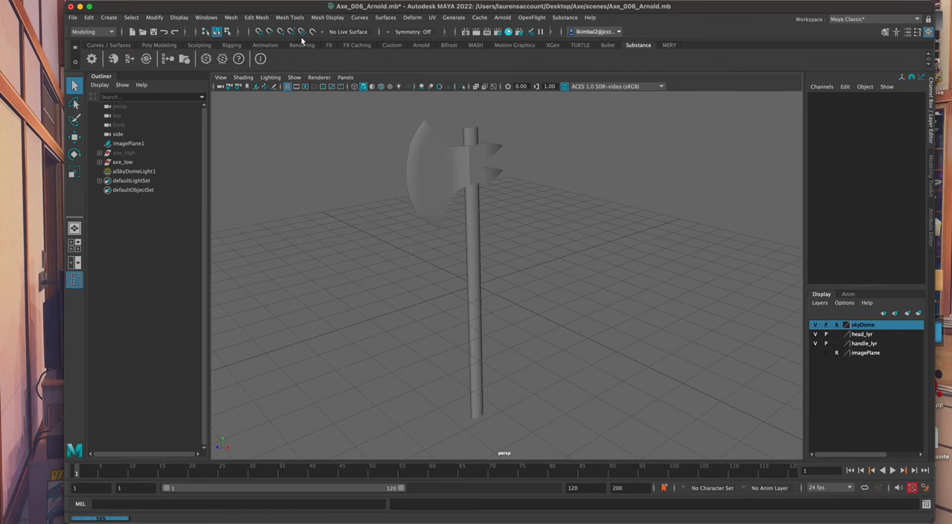
pyautogui.moveTo(301, 57)
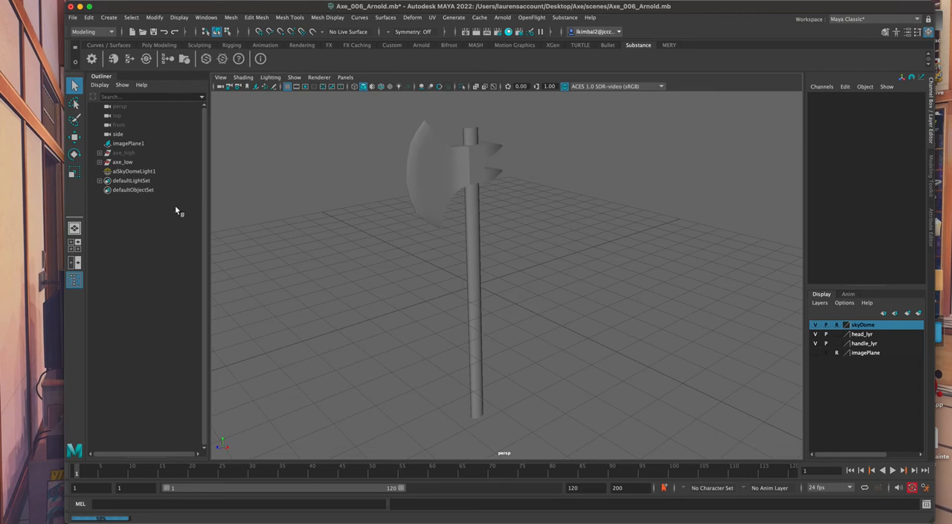
pyautogui.moveTo(185, 269)
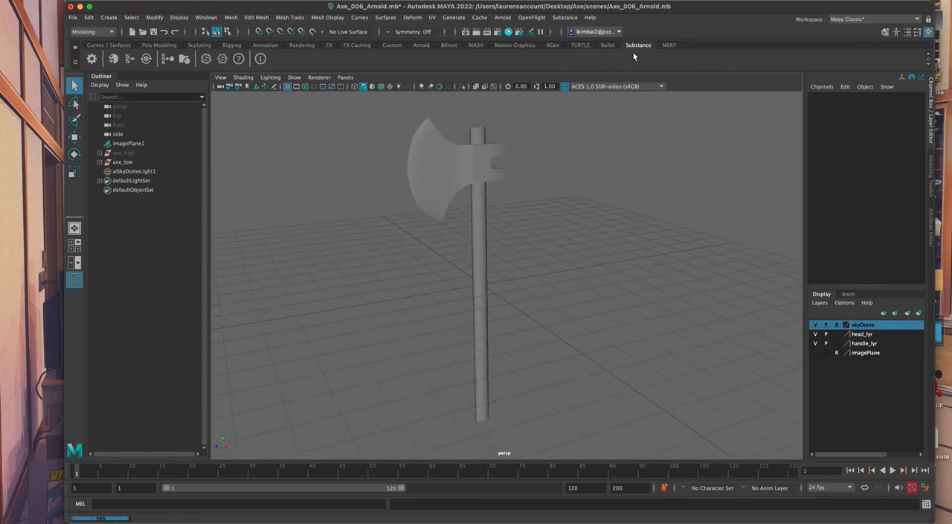
pyautogui.click(206, 17)
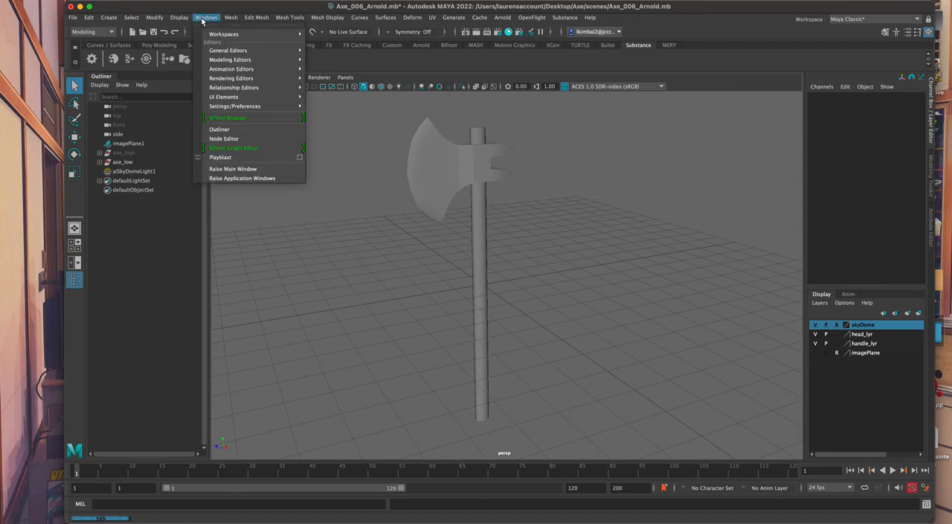
pyautogui.moveTo(235, 106)
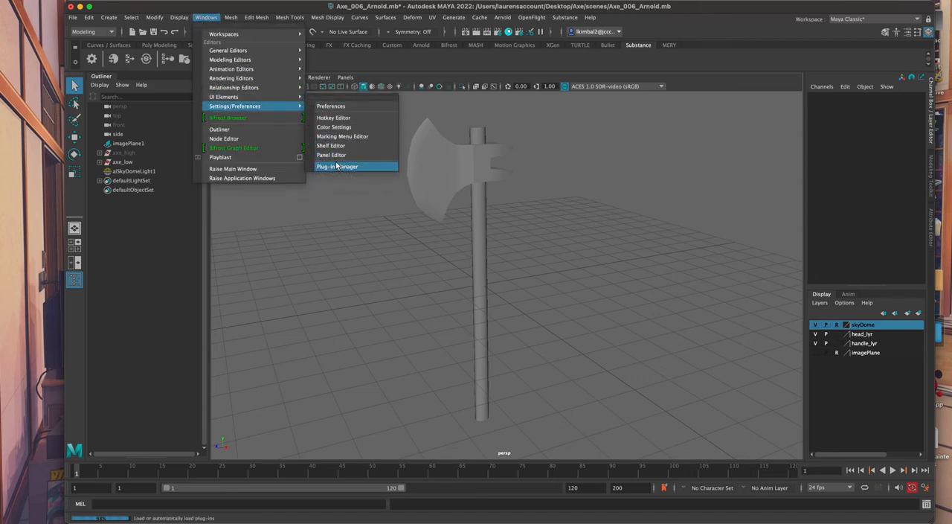
pyautogui.click(337, 166)
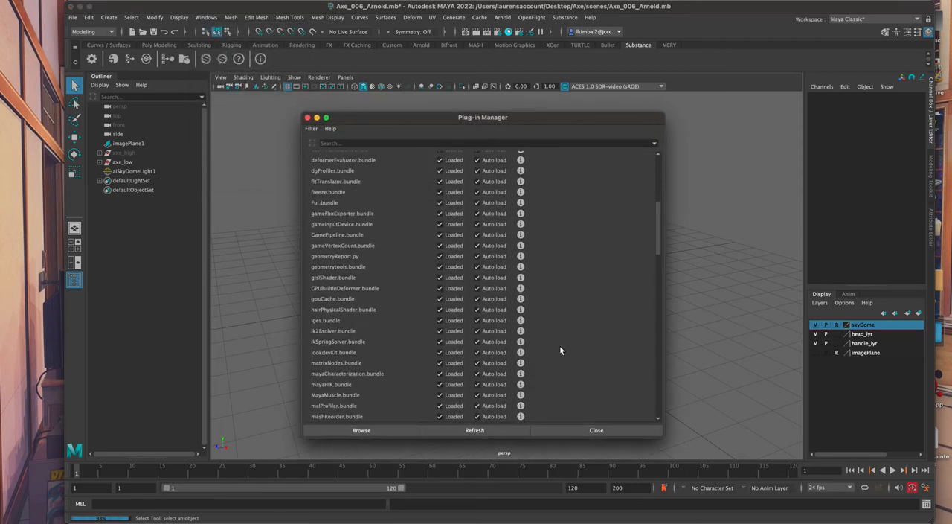
pyautogui.scroll(-3)
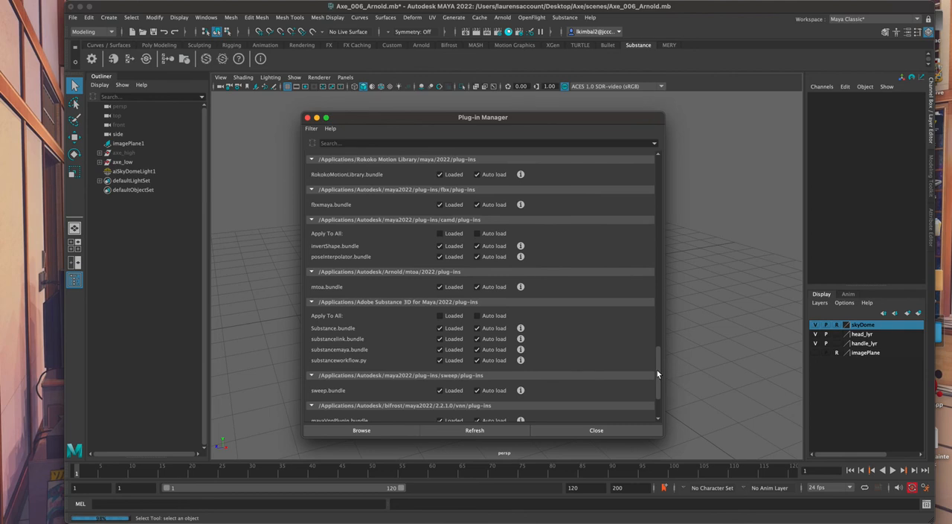
pyautogui.scroll(3)
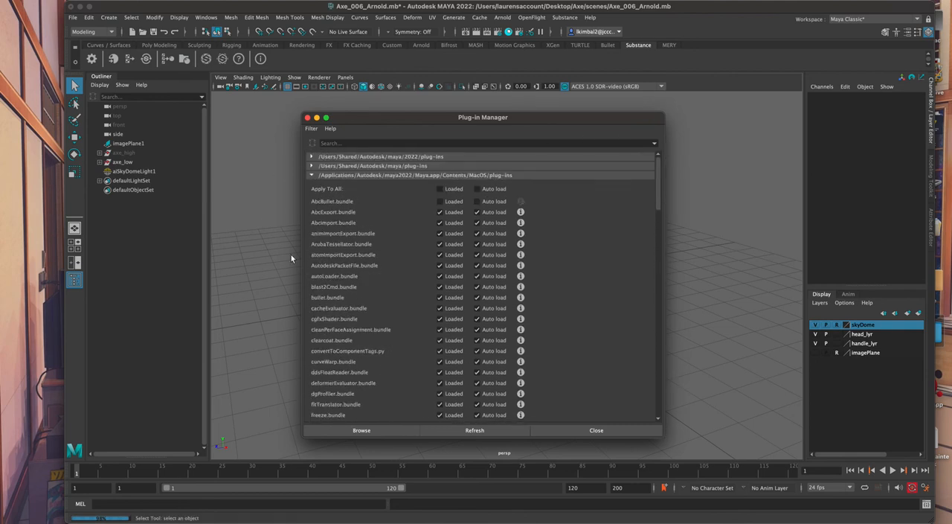
pyautogui.click(351, 142)
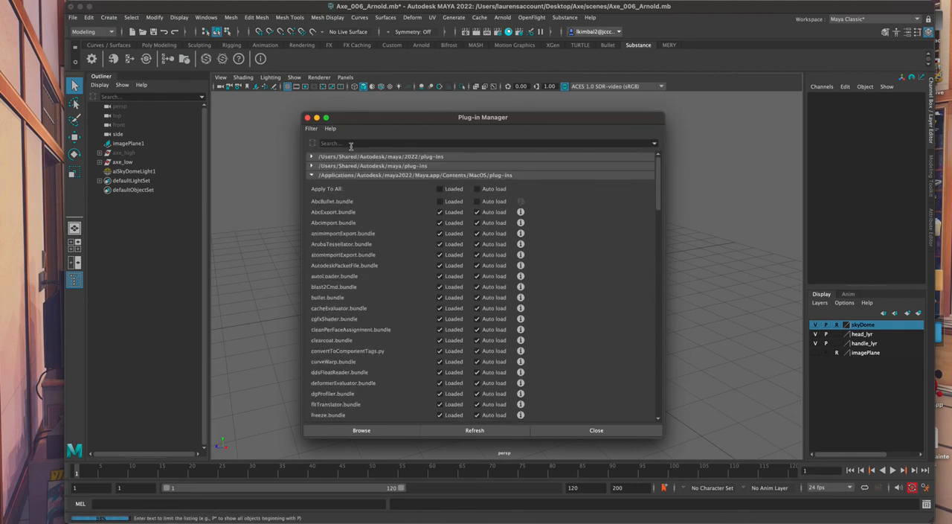
pyautogui.write('substance')
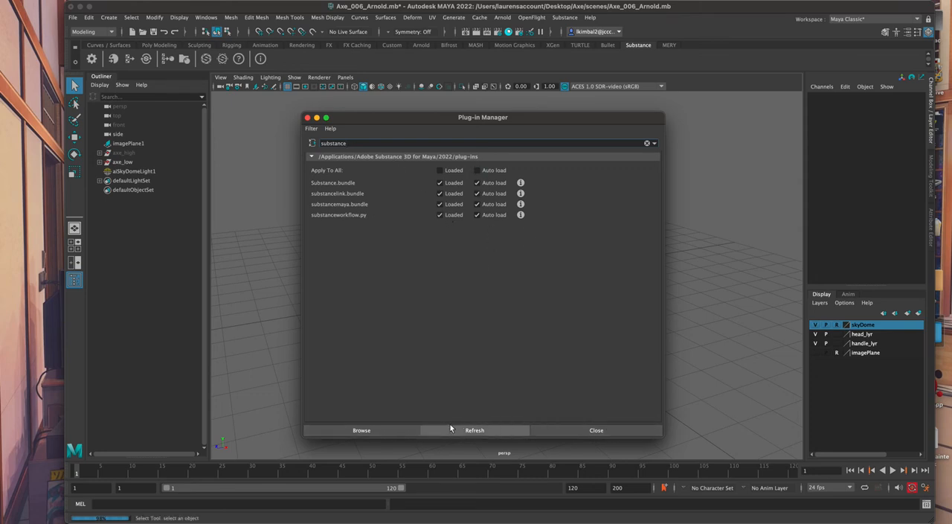
pyautogui.click(596, 430)
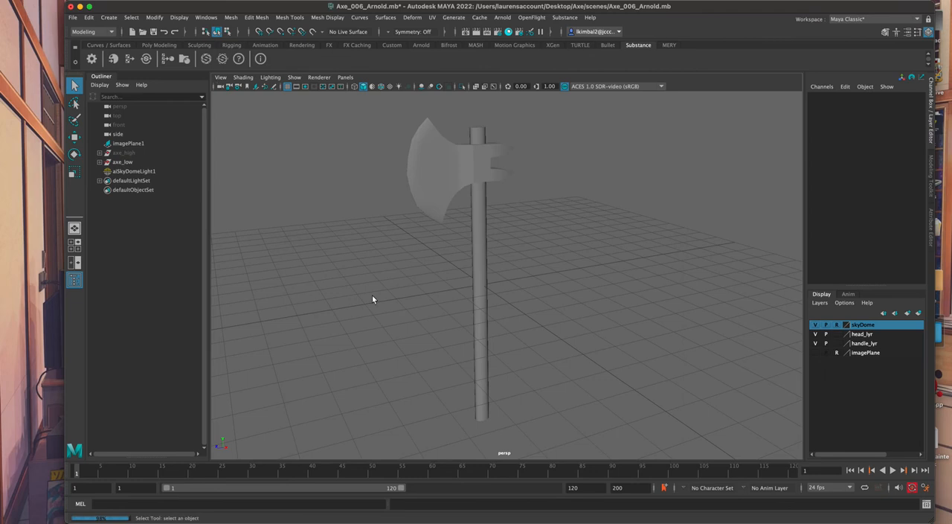
pyautogui.moveTo(311, 193)
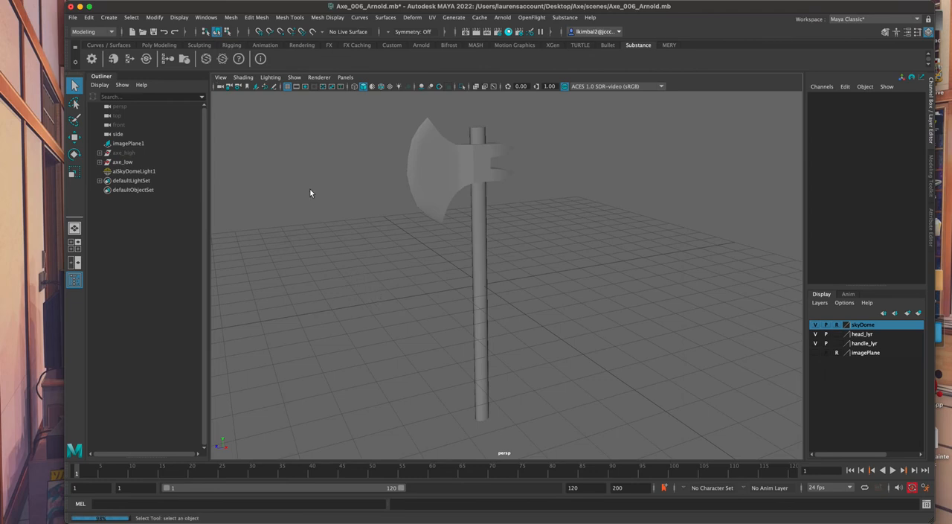
pyautogui.moveTo(292, 67)
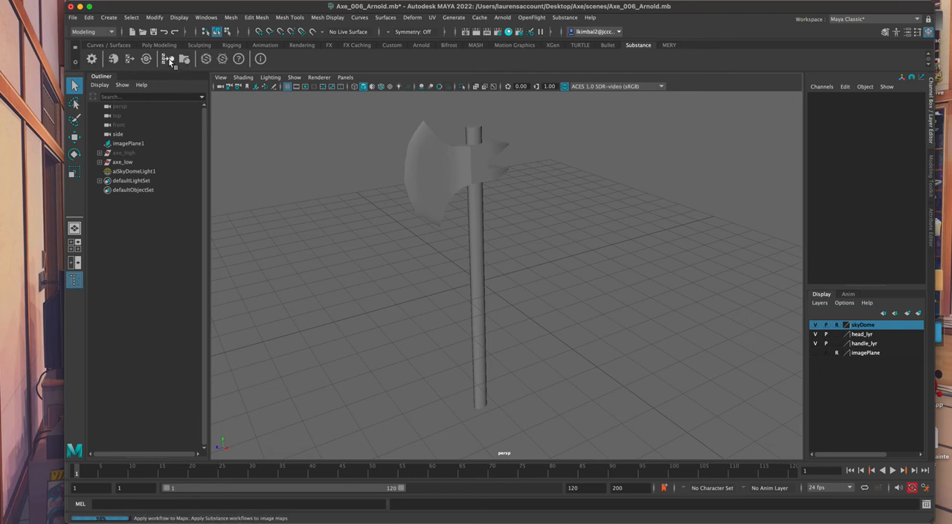
pyautogui.moveTo(170, 59)
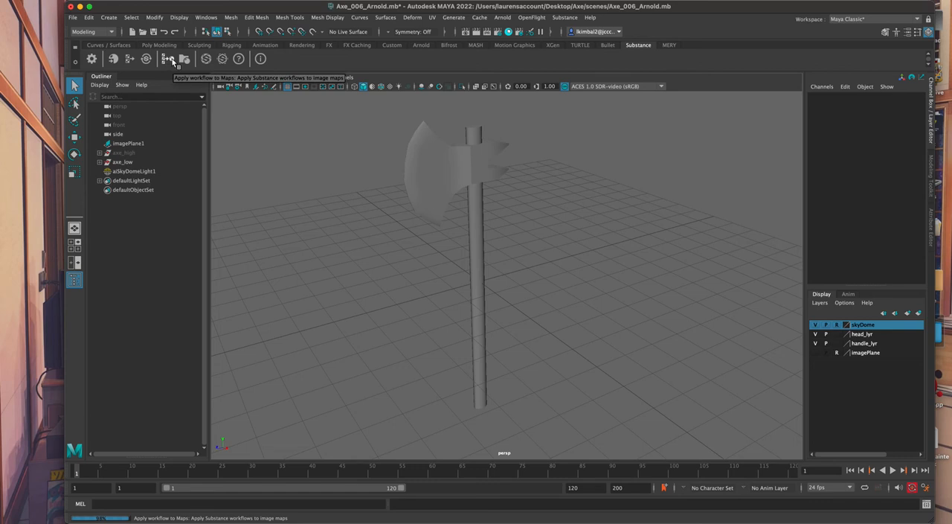
# Step: Apply the Substance image-map workflow using all six axe_low PNG texture maps, building an Arnold shader
pyautogui.click(169, 59)
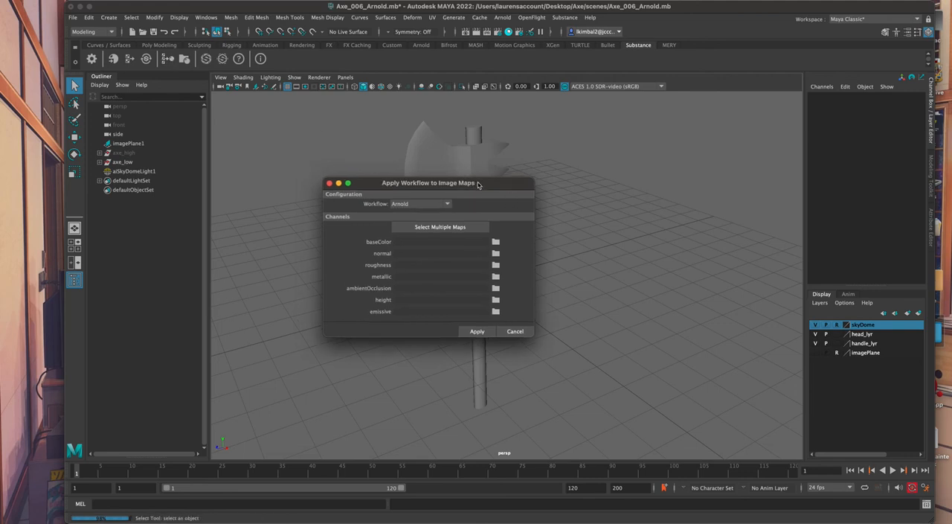
pyautogui.moveTo(428, 182); pyautogui.dragTo(589, 148)
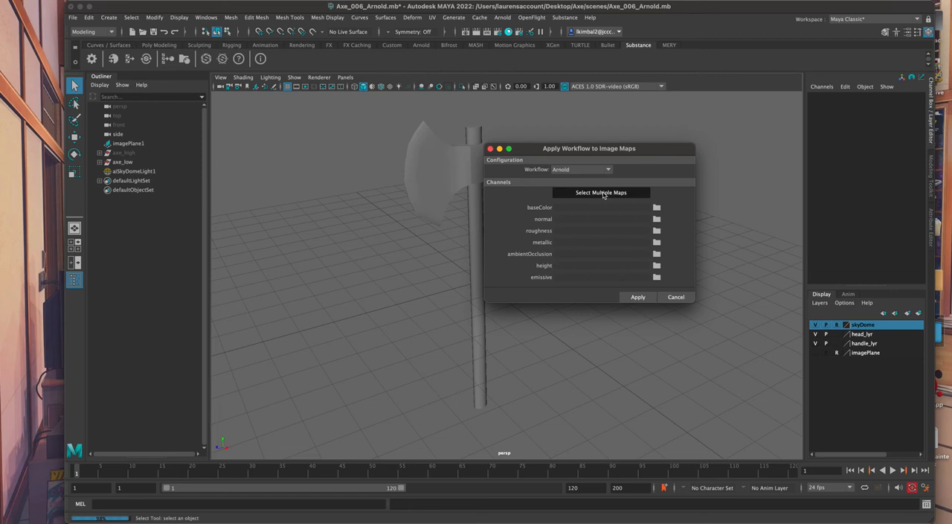
pyautogui.click(600, 193)
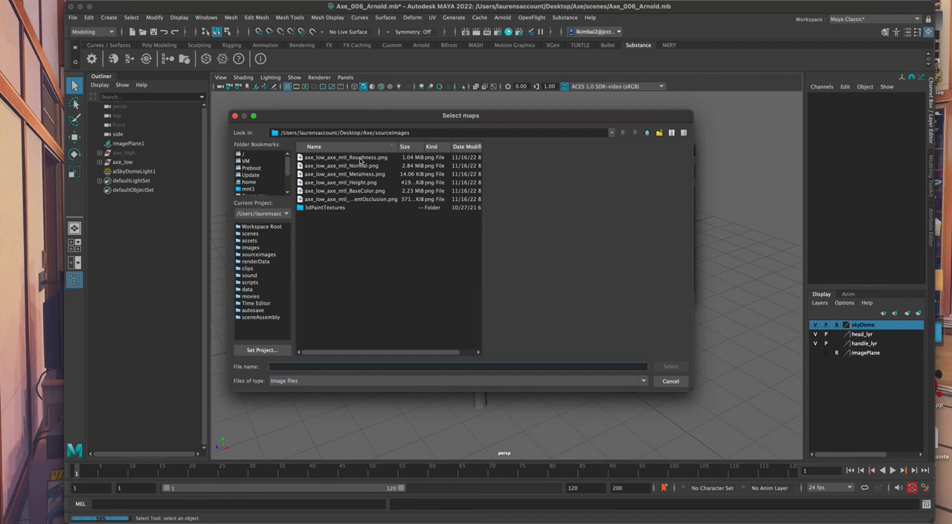
pyautogui.click(344, 174)
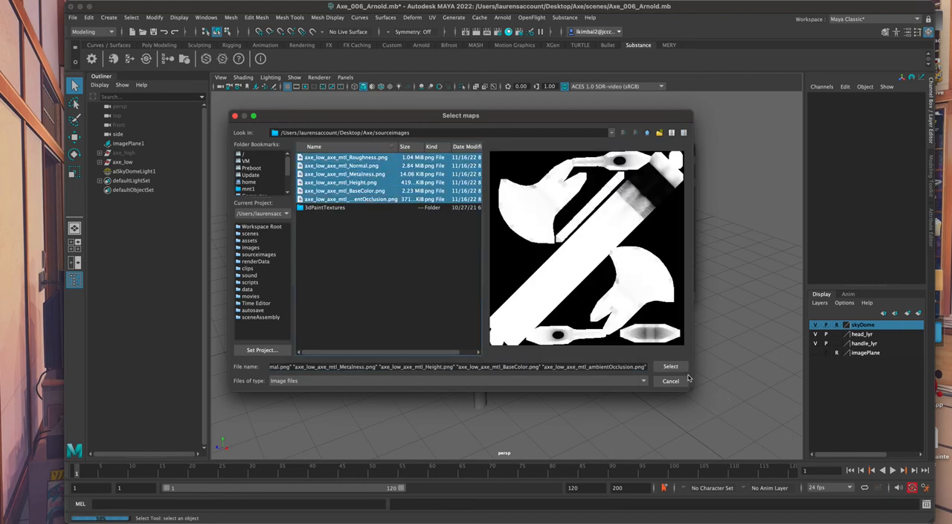
pyautogui.click(671, 365)
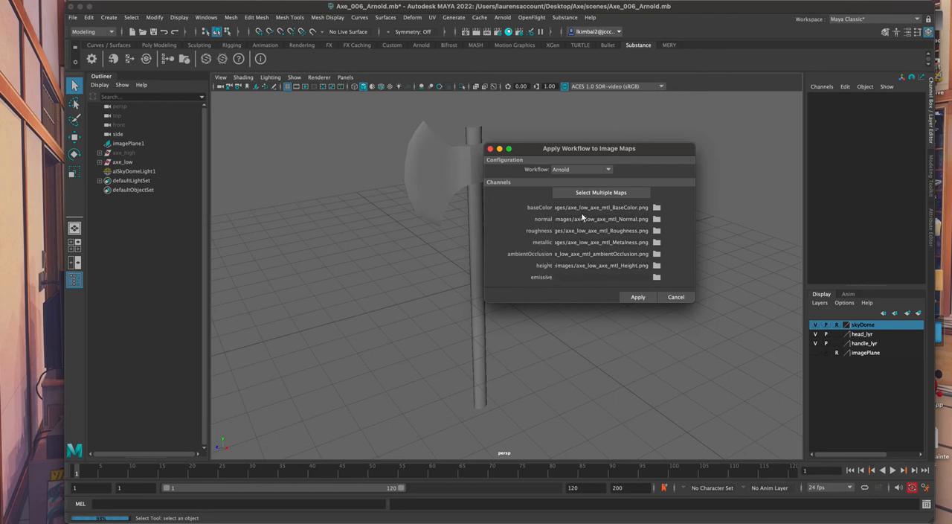
pyautogui.moveTo(587, 273)
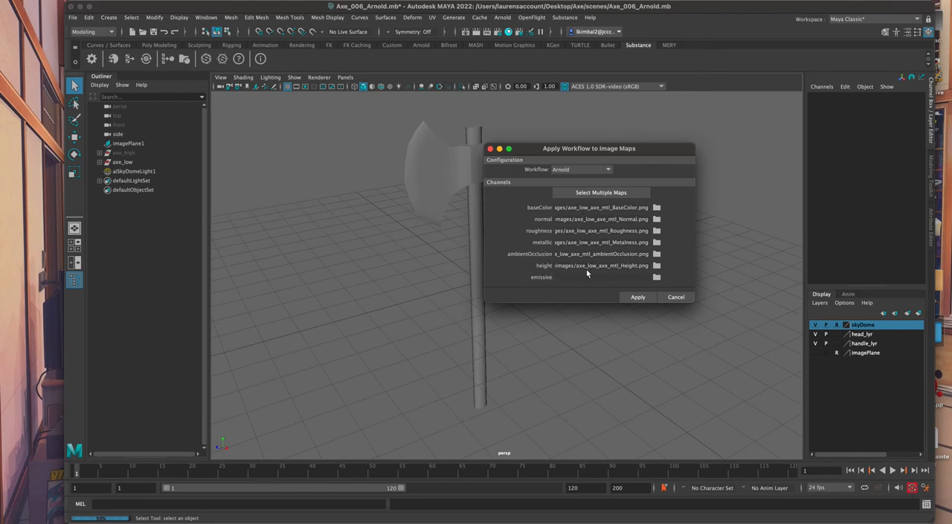
pyautogui.moveTo(658, 254)
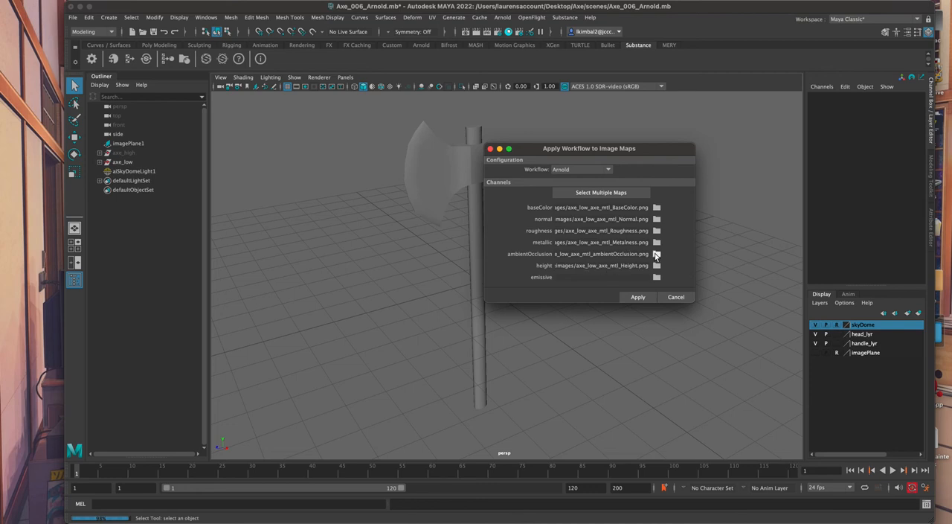
pyautogui.click(657, 253)
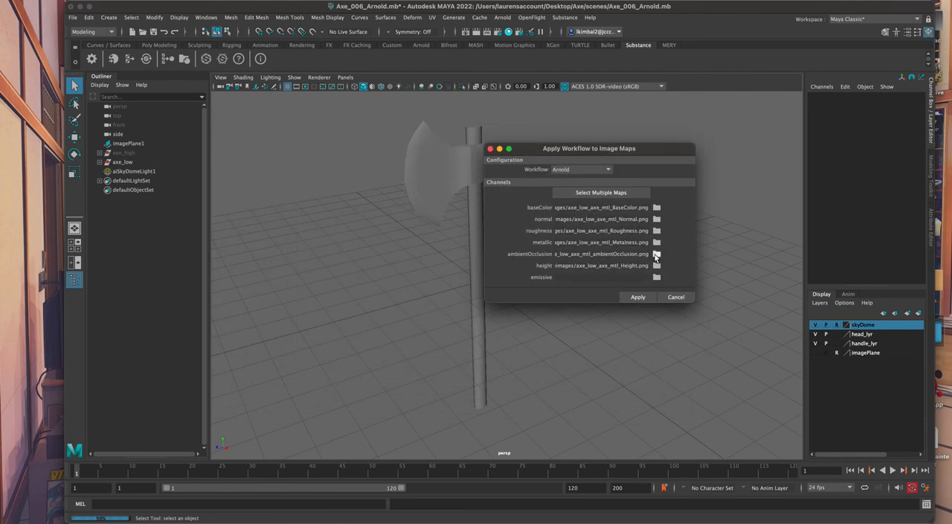
pyautogui.moveTo(590, 270)
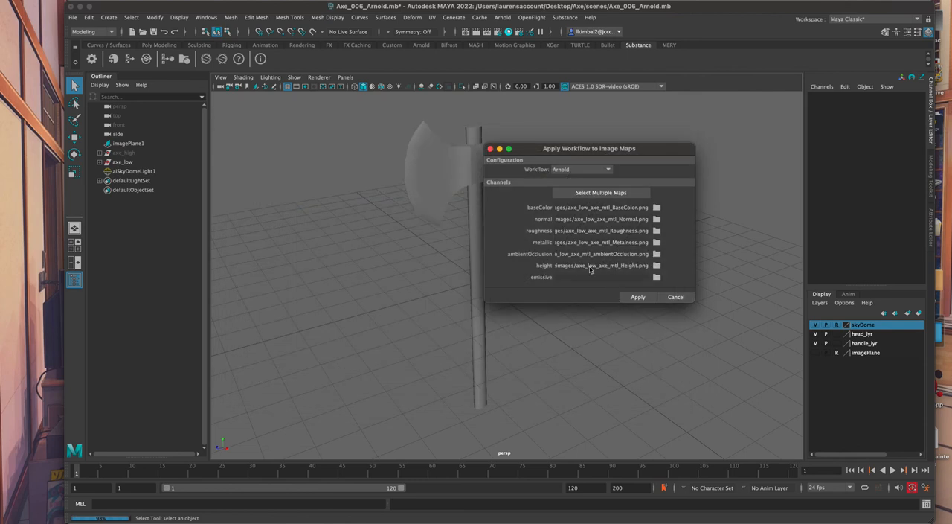
pyautogui.moveTo(521, 235)
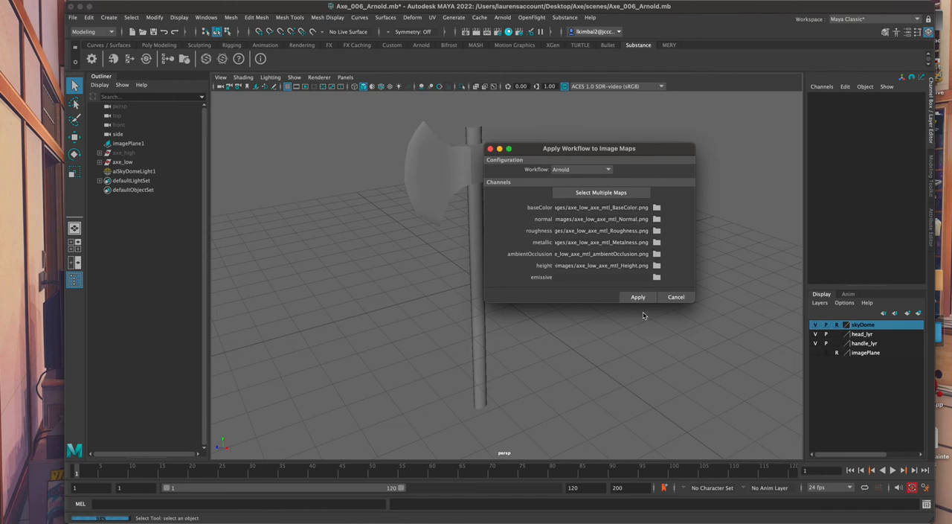
pyautogui.click(637, 296)
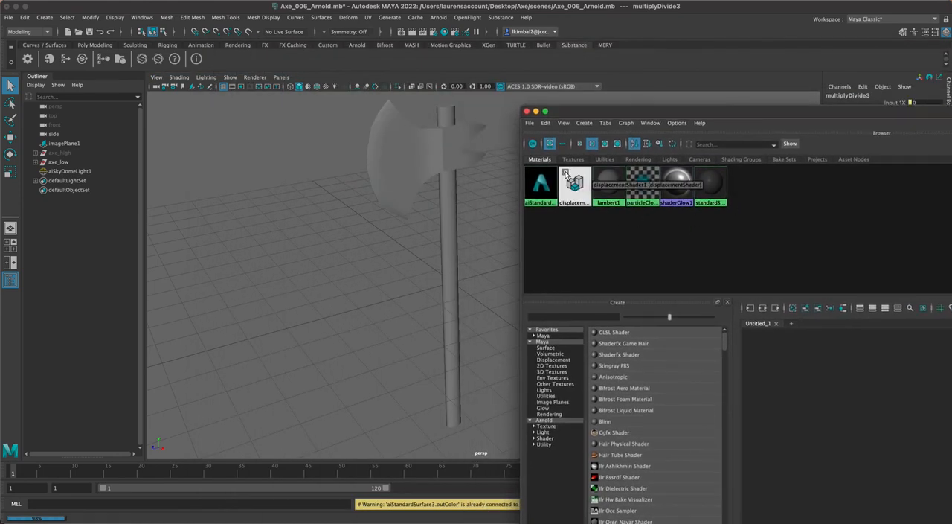
# Step: Drag the aiStandardSurface3 material from Hypershade onto the axe
pyautogui.click(541, 184)
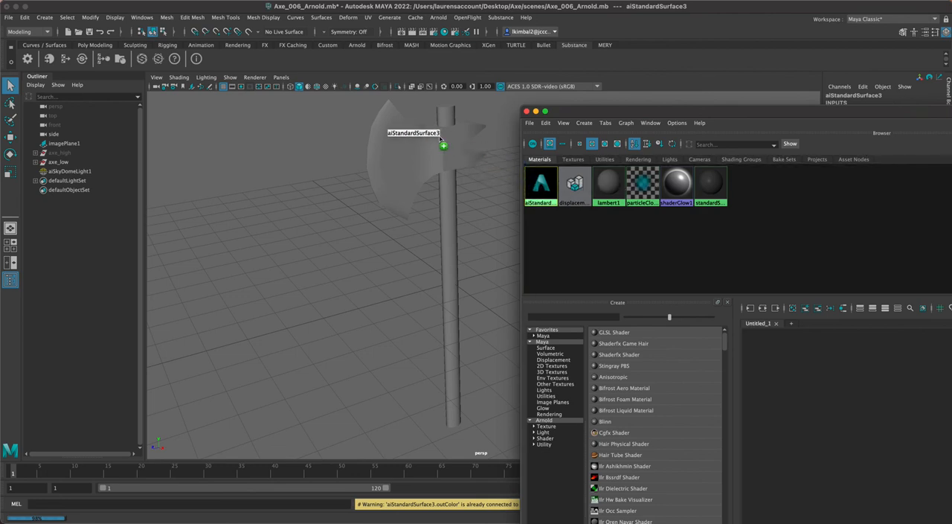
pyautogui.moveTo(442, 146); pyautogui.dragTo(473, 191)
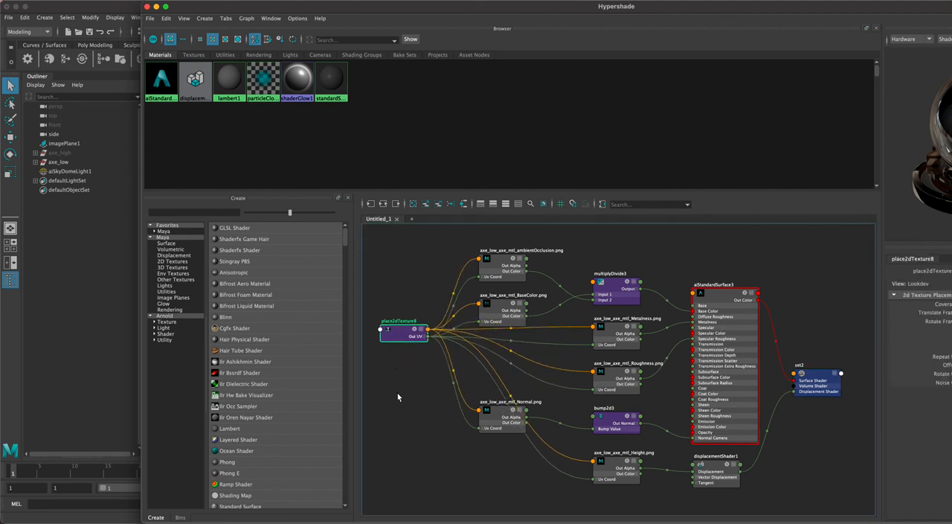
pyautogui.moveTo(387, 380)
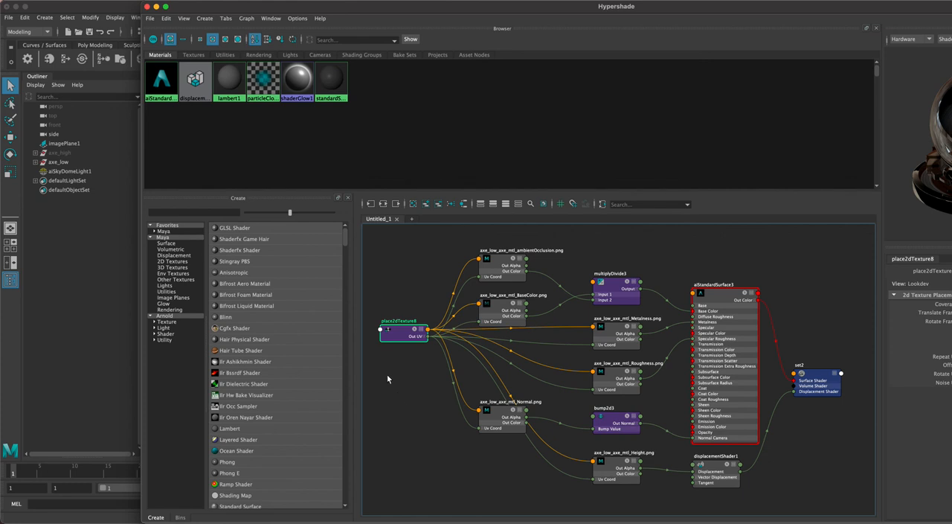
pyautogui.moveTo(379, 305)
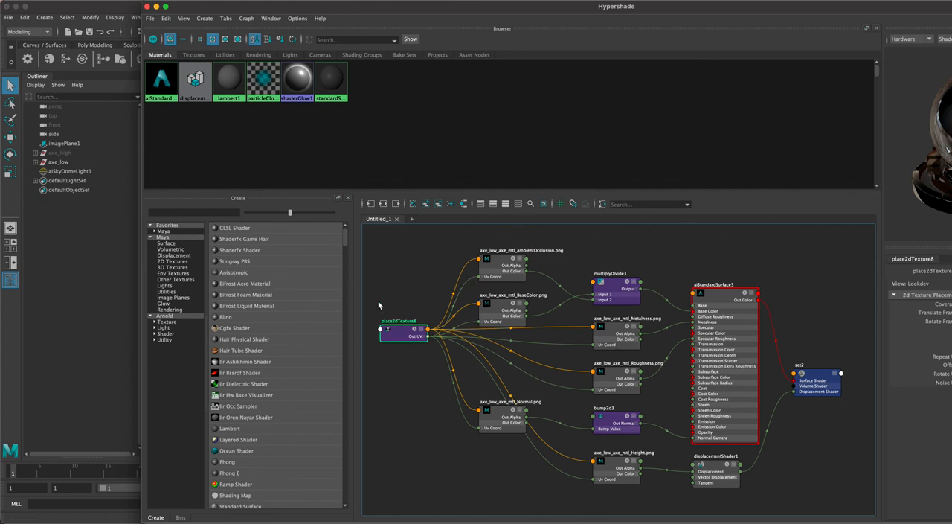